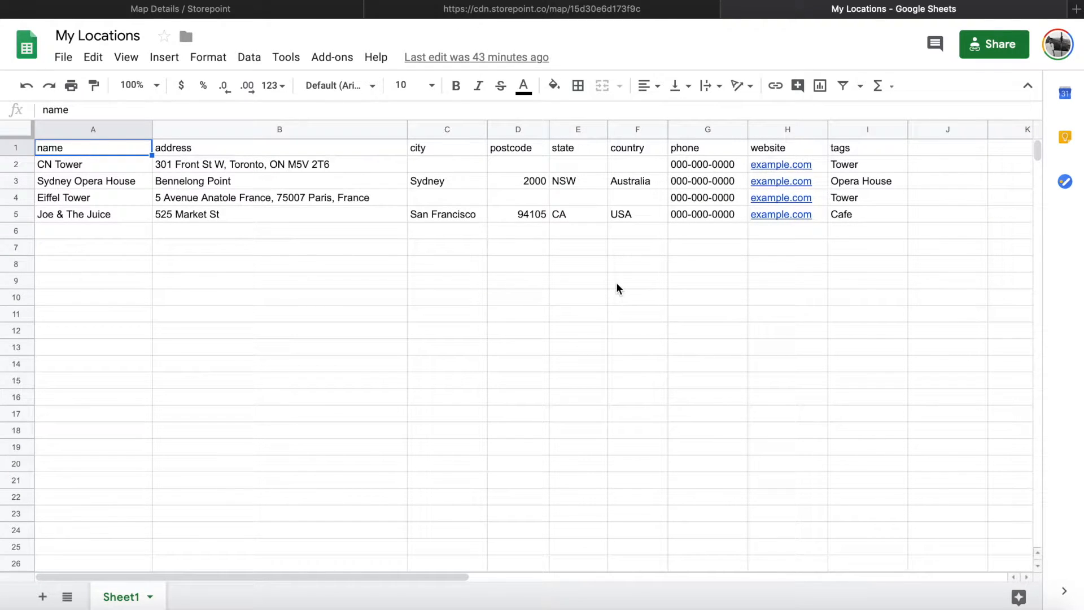
pyautogui.moveTo(294, 216)
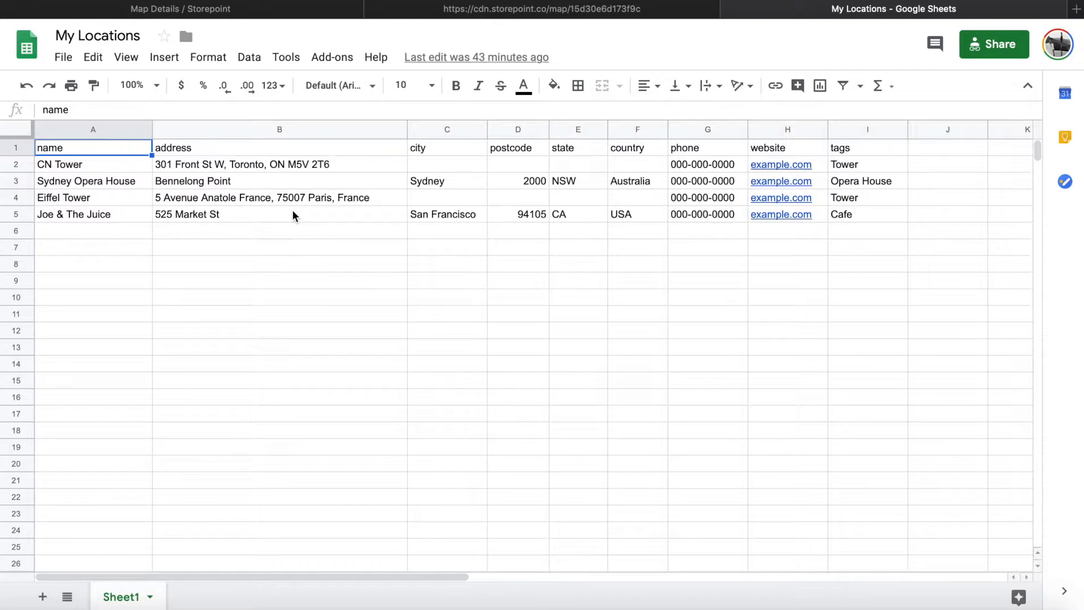
pyautogui.moveTo(546, 177)
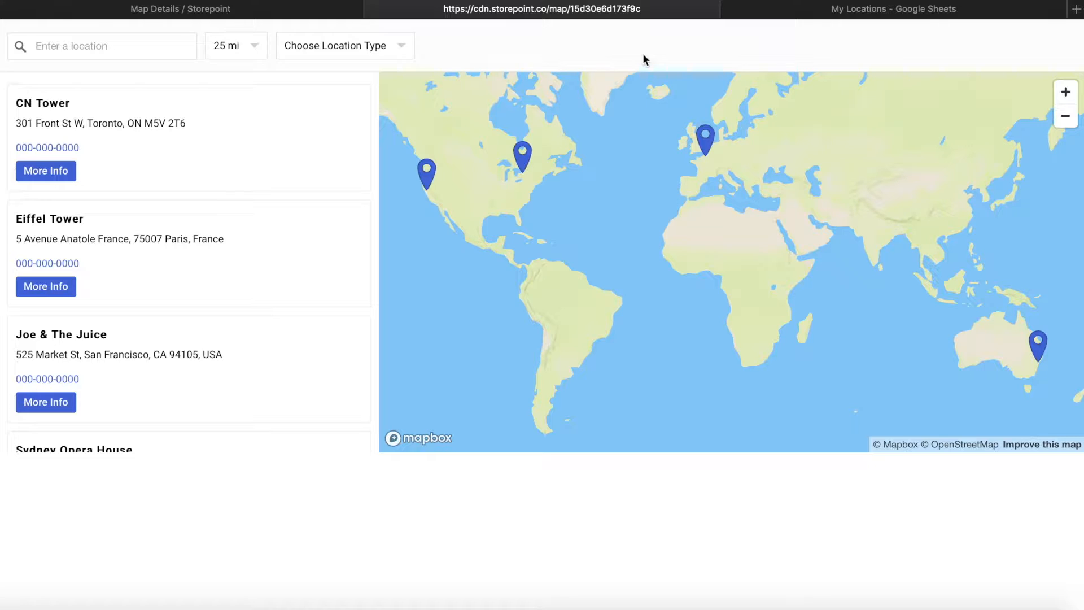
# Close the four-pin store locator preview tab.
pyautogui.click(892, 8)
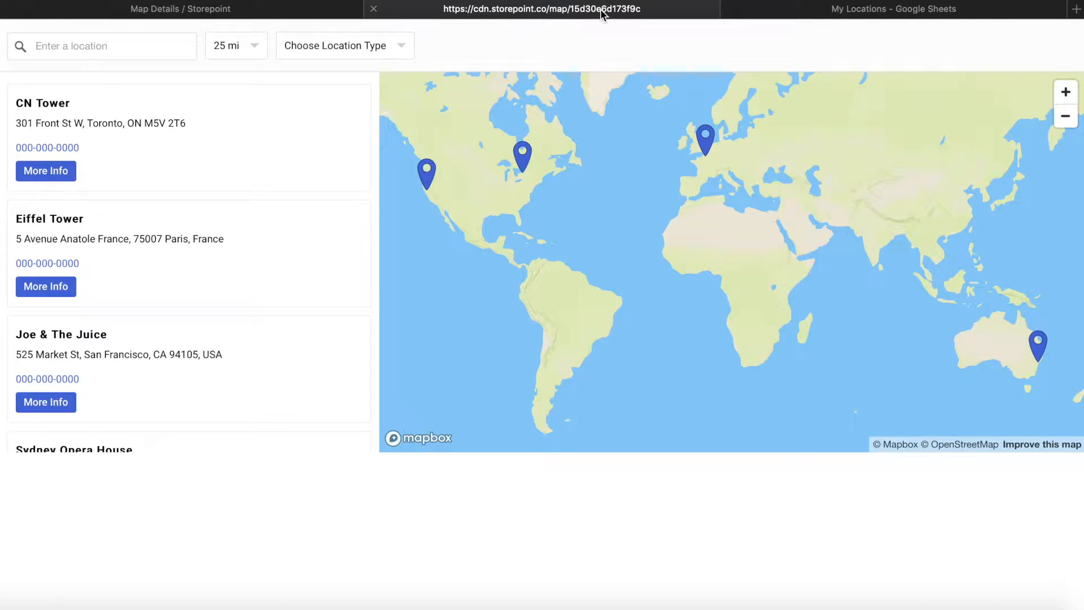
pyautogui.moveTo(625, 158)
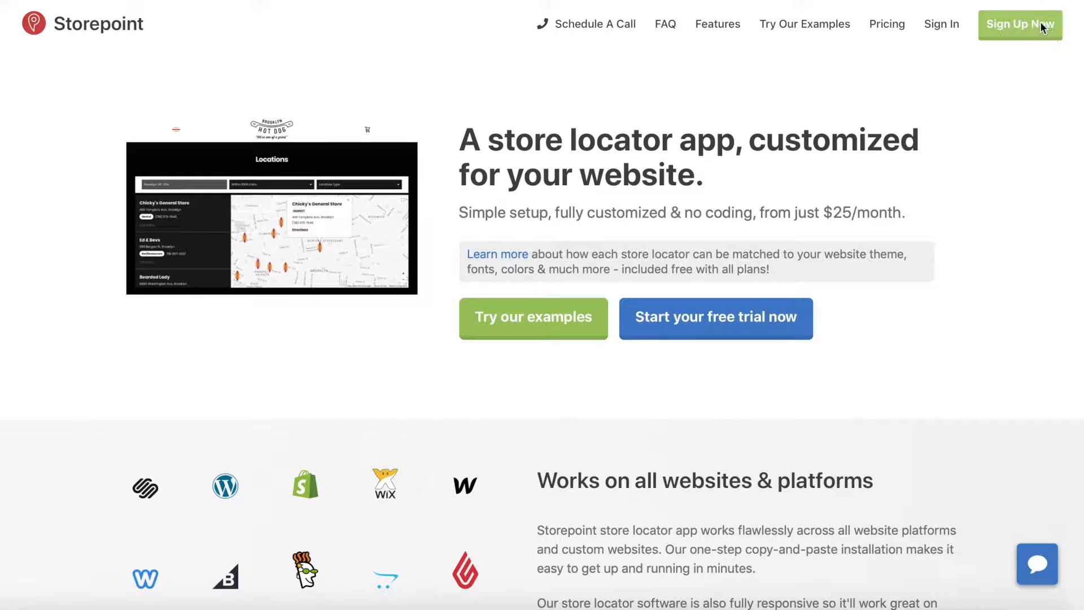
# Open the Storepoint dashboard's Google Sheets Sync setup page.
pyautogui.click(1021, 24)
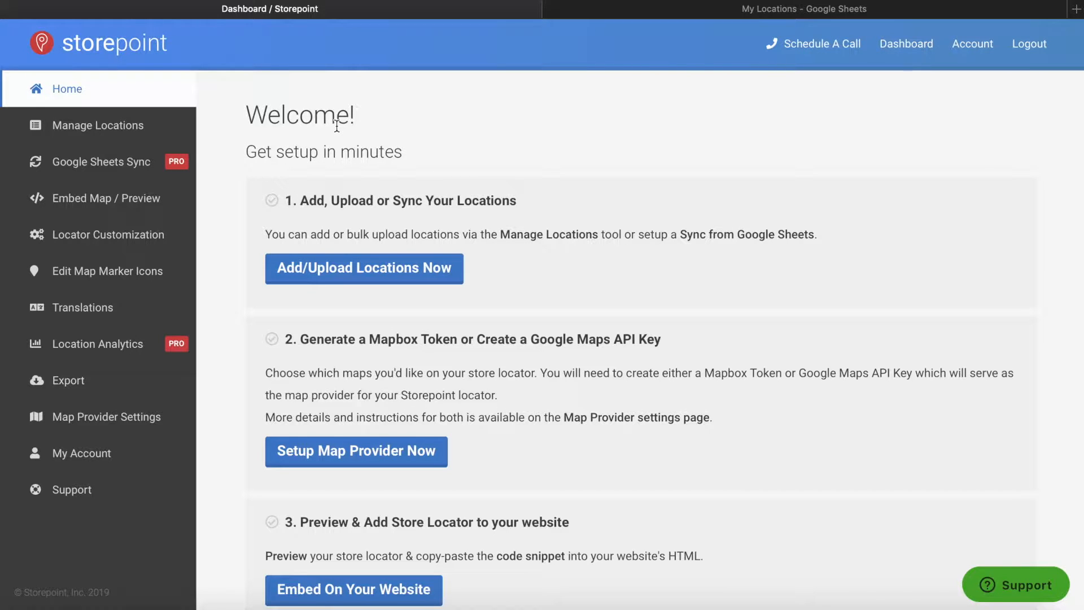
pyautogui.moveTo(130, 176)
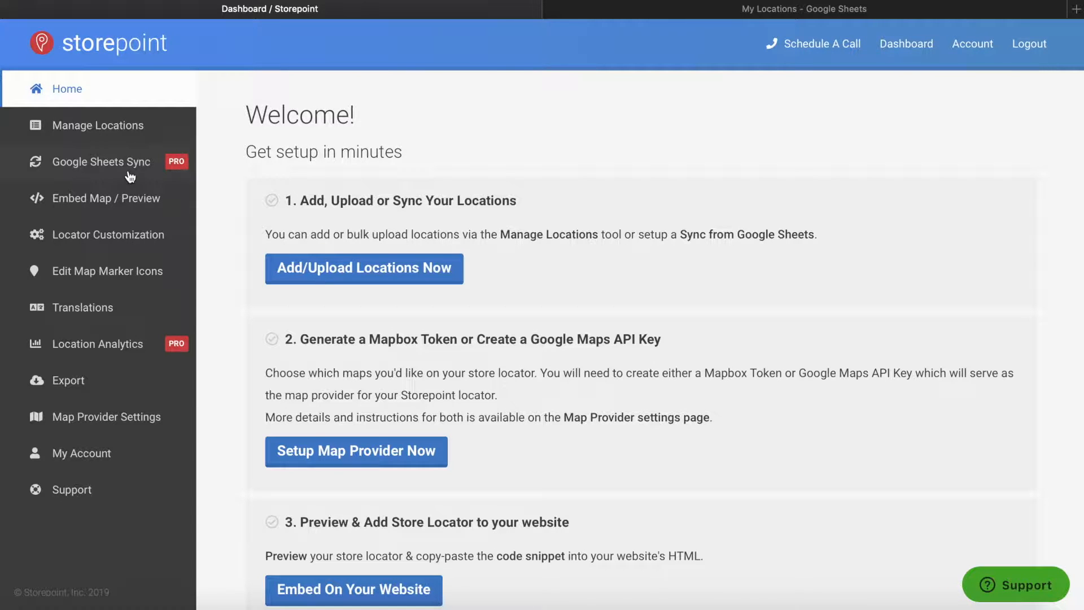
pyautogui.click(101, 162)
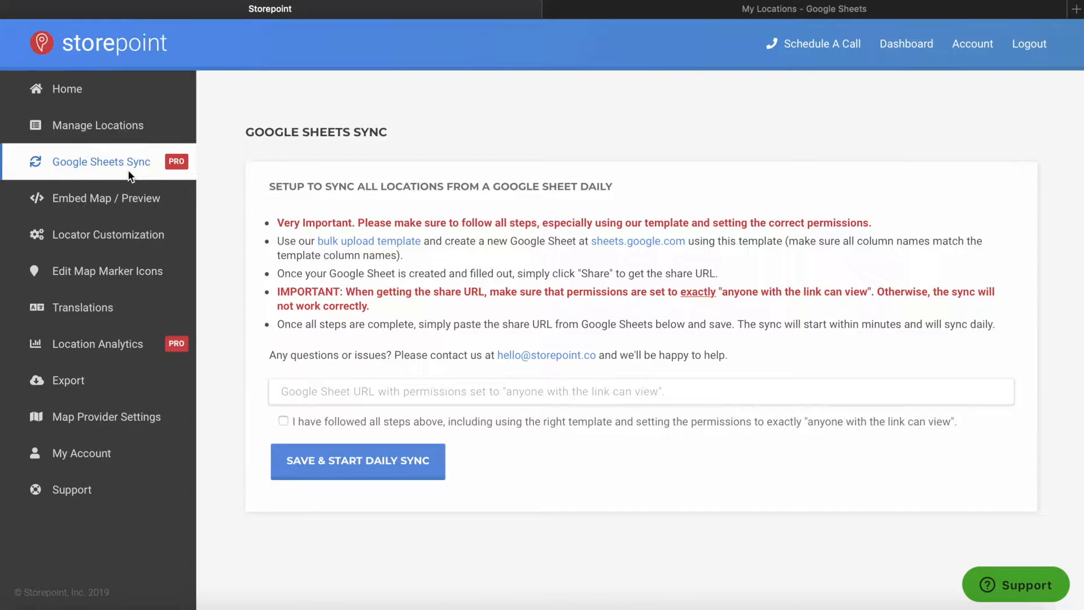
pyautogui.moveTo(280, 182)
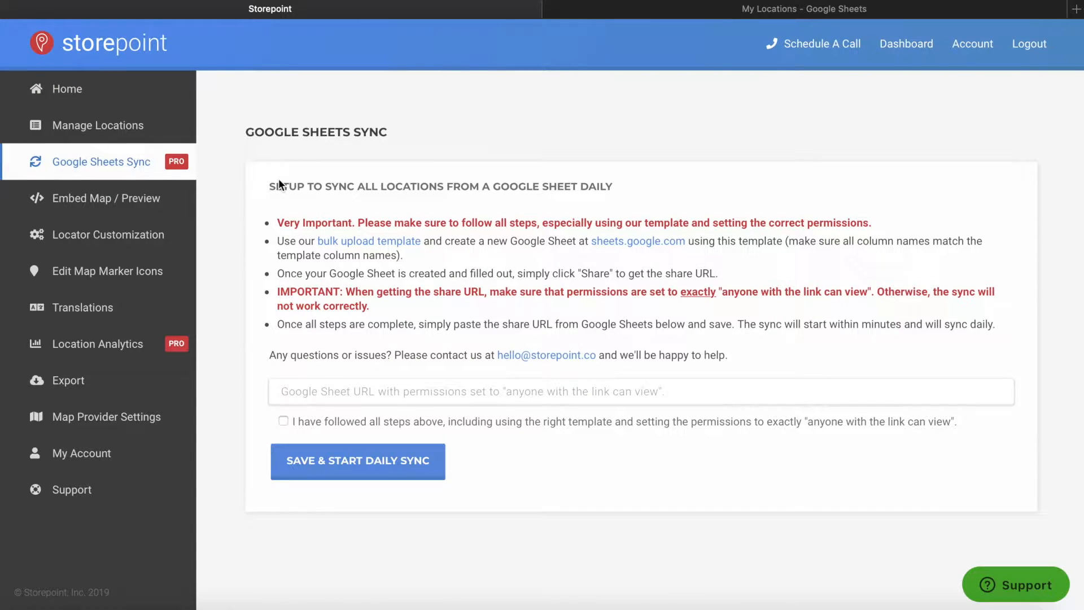
pyautogui.moveTo(332, 267)
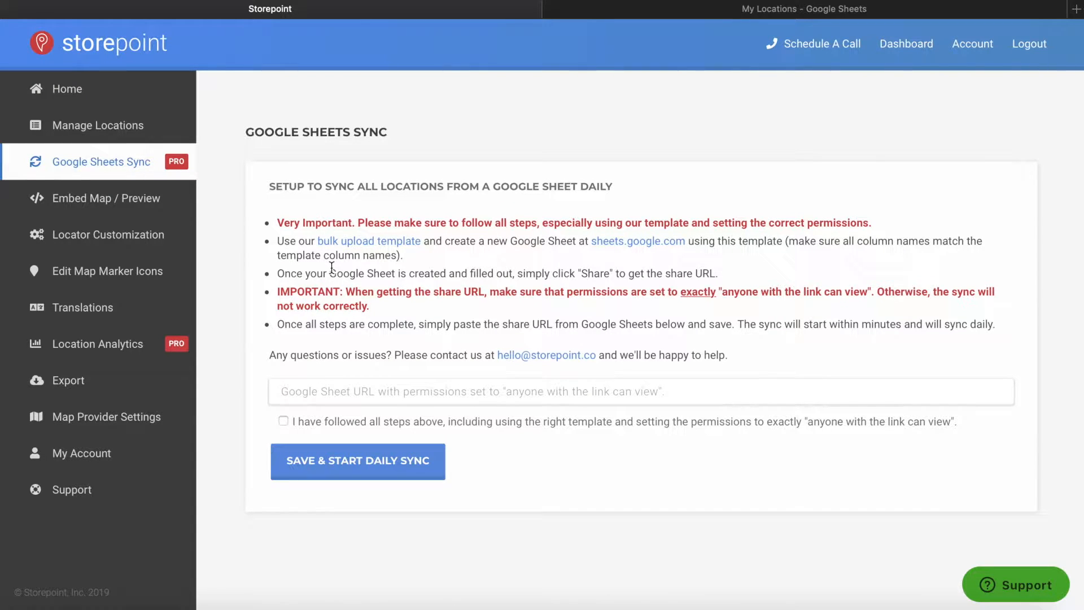
pyautogui.moveTo(416, 268)
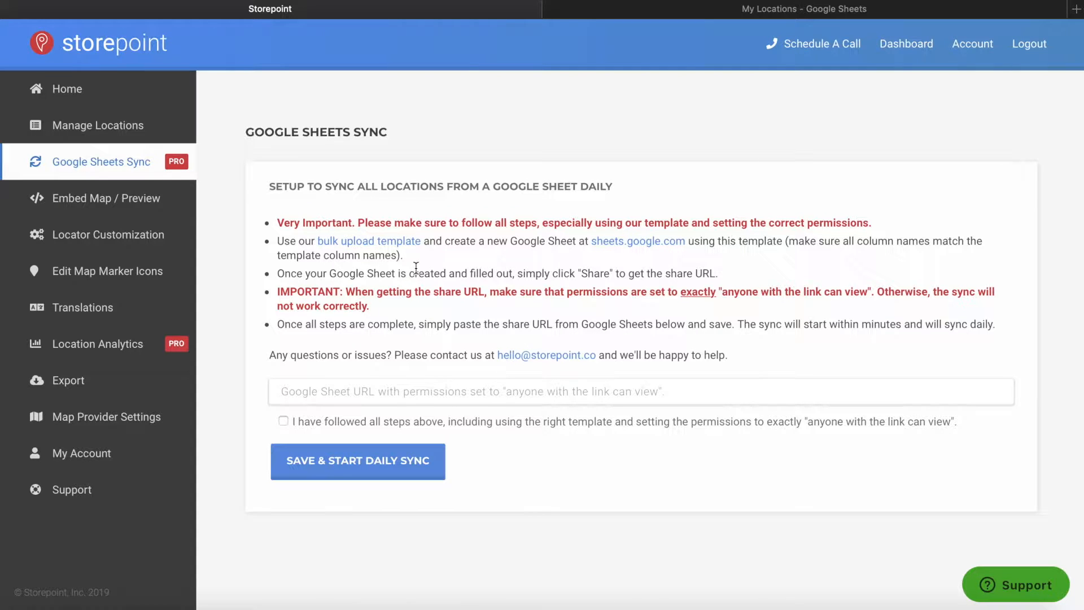
pyautogui.moveTo(398, 259)
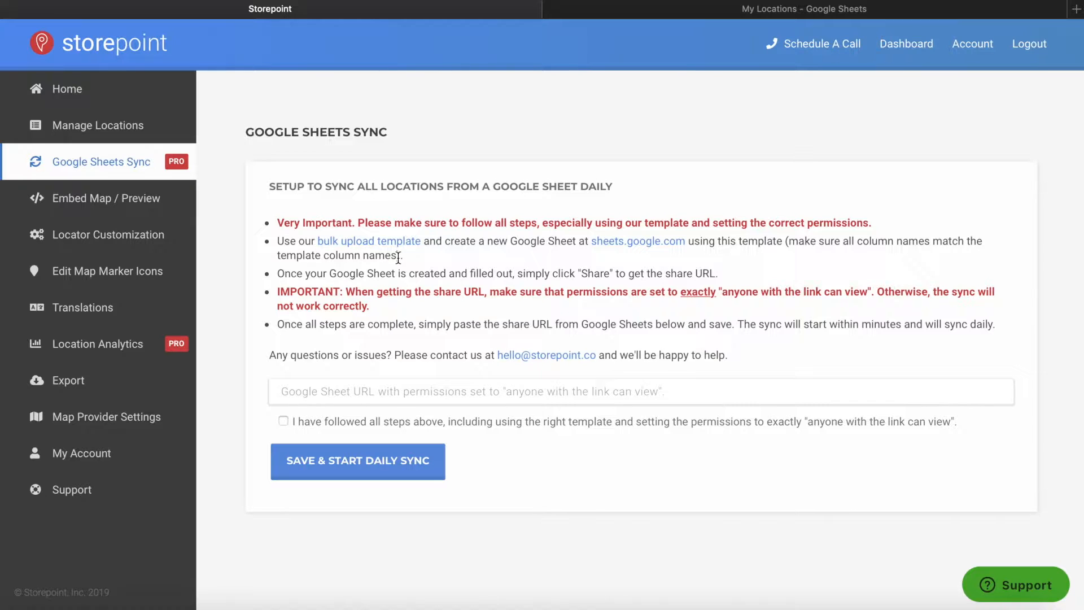
pyautogui.rightClick(373, 241)
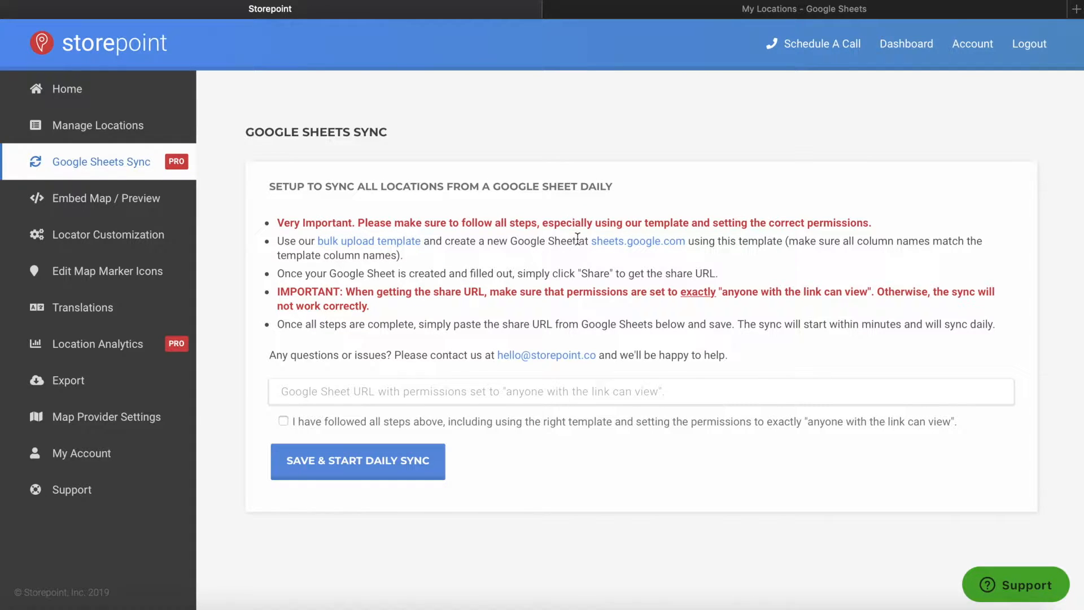
pyautogui.moveTo(632, 253)
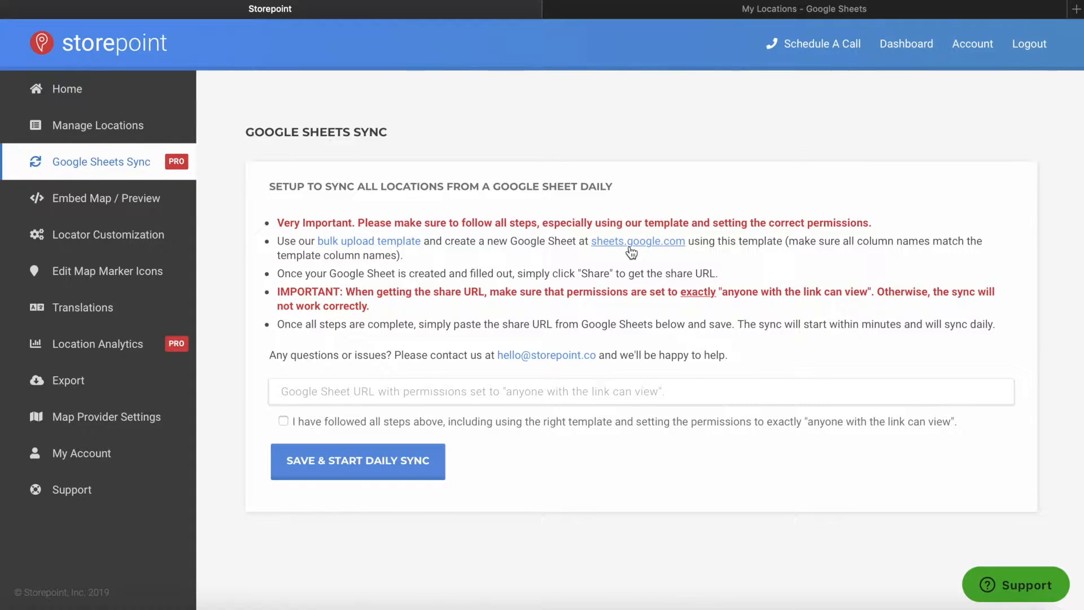
pyautogui.moveTo(655, 248)
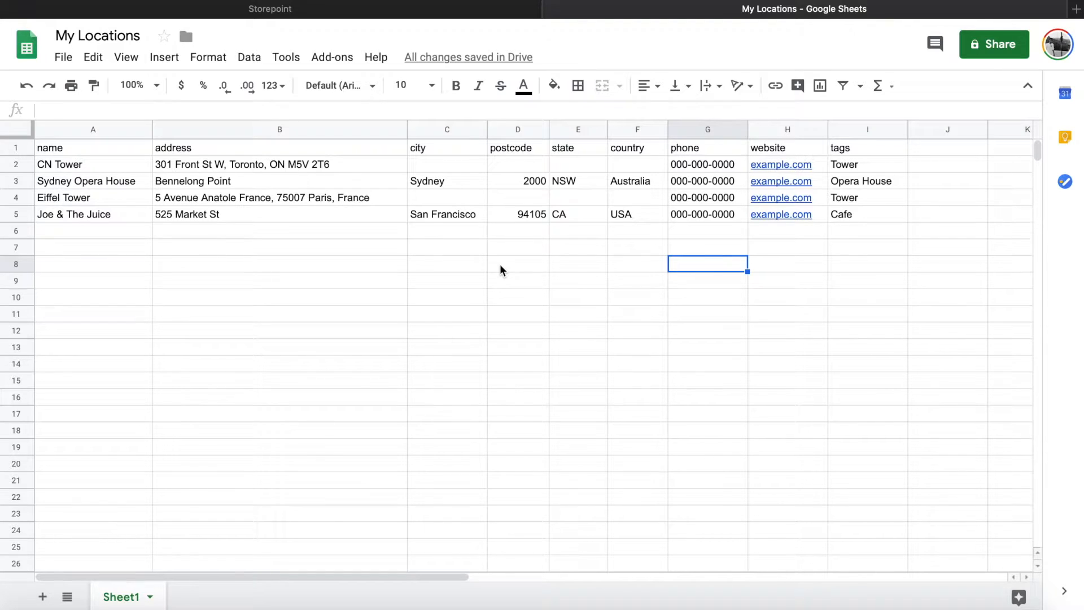
pyautogui.moveTo(83, 160)
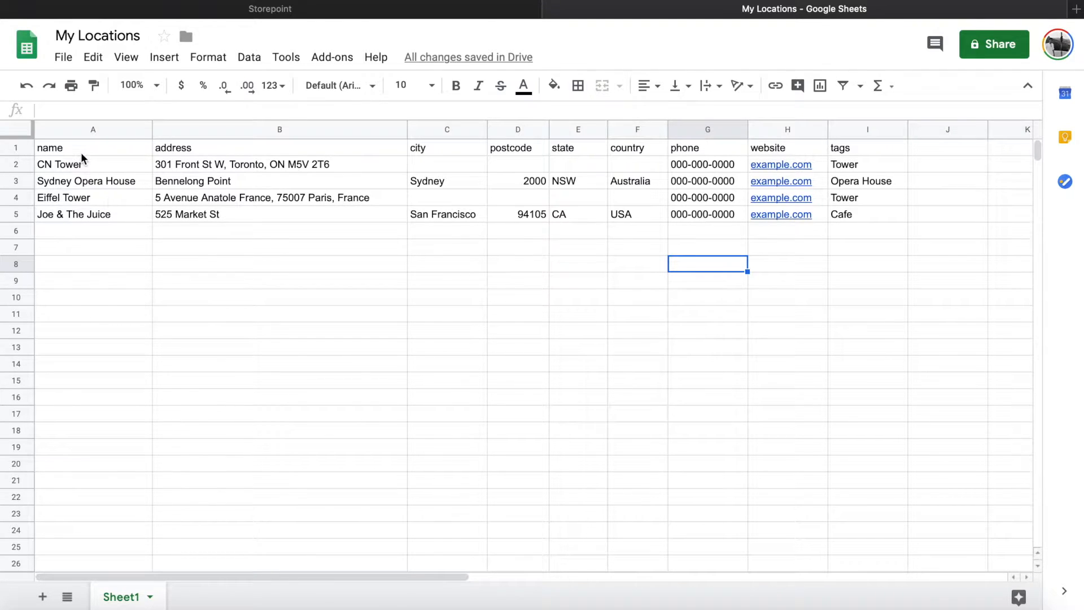
pyautogui.moveTo(233, 230)
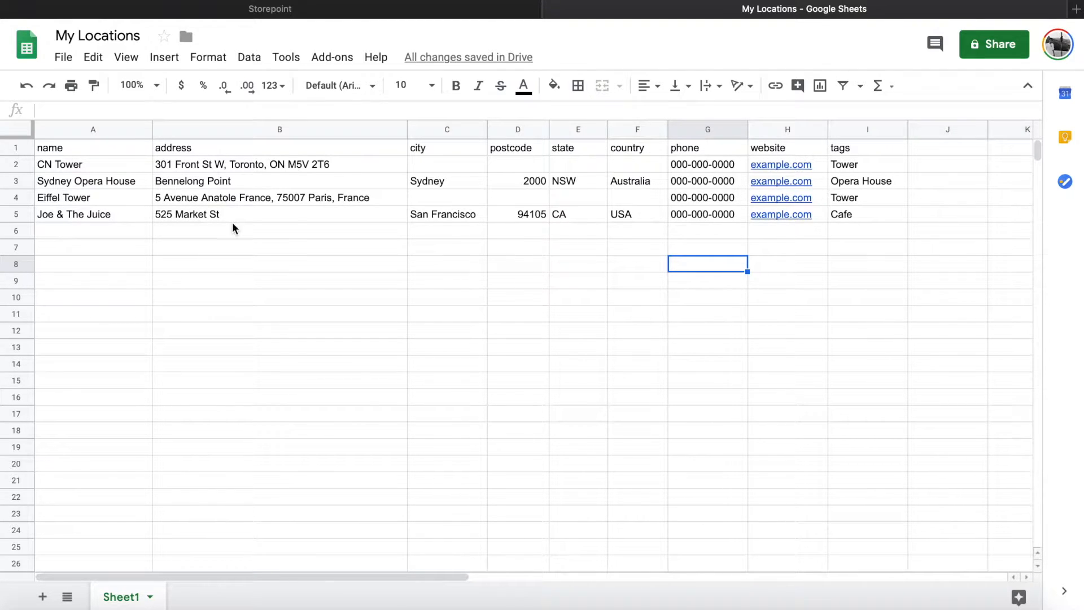
pyautogui.click(67, 148)
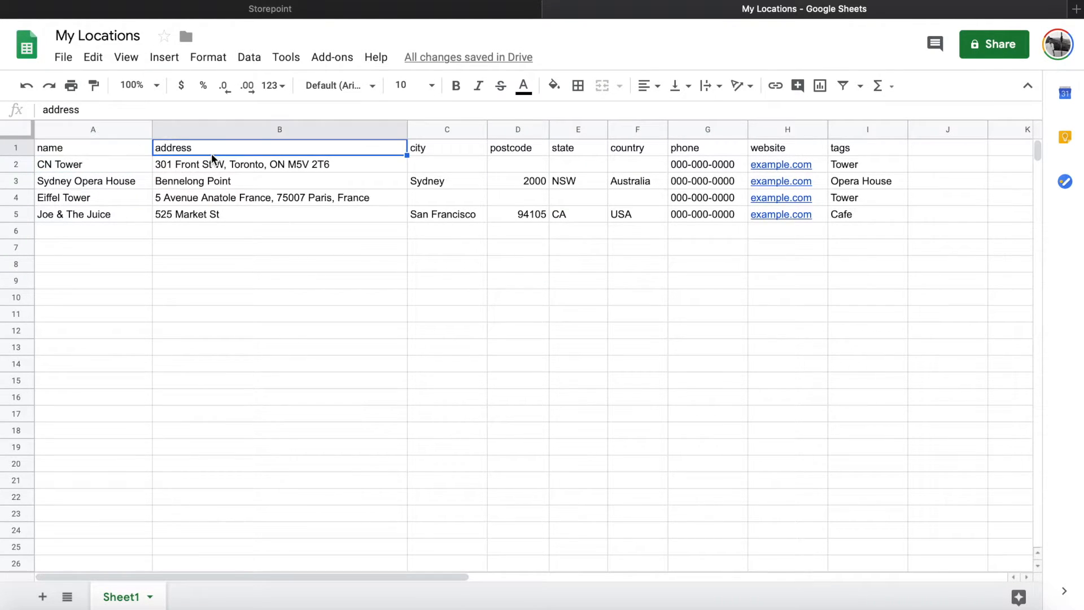
pyautogui.click(279, 164)
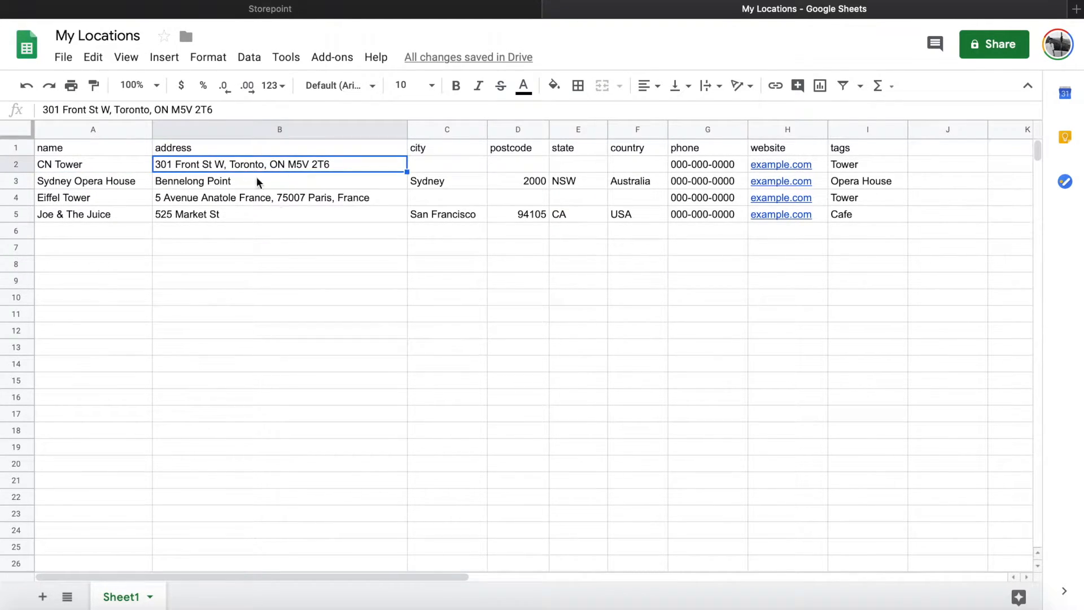
pyautogui.moveTo(323, 173)
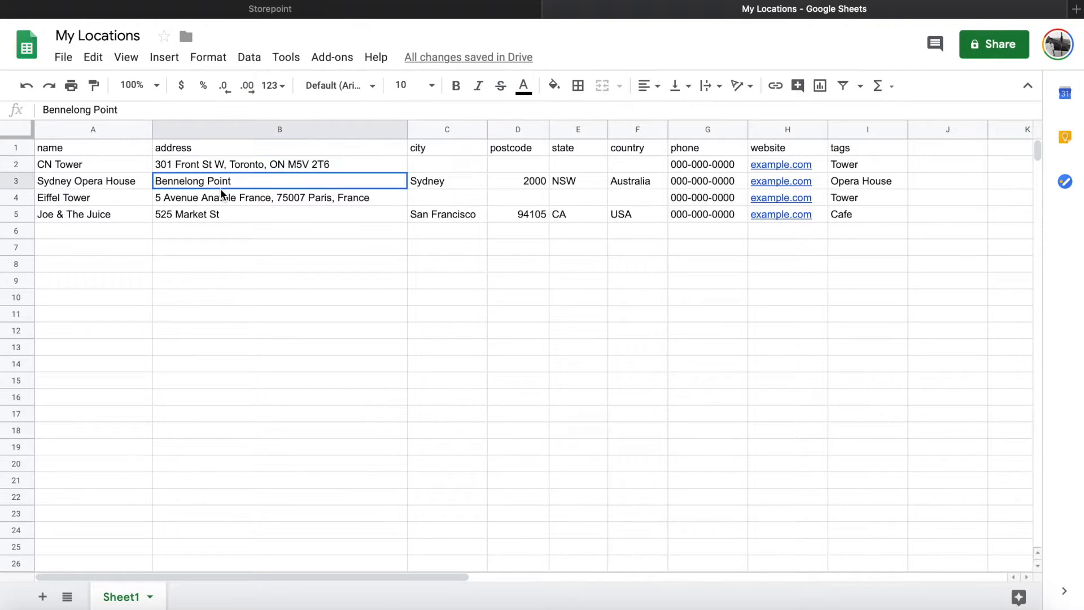
pyautogui.click(518, 181)
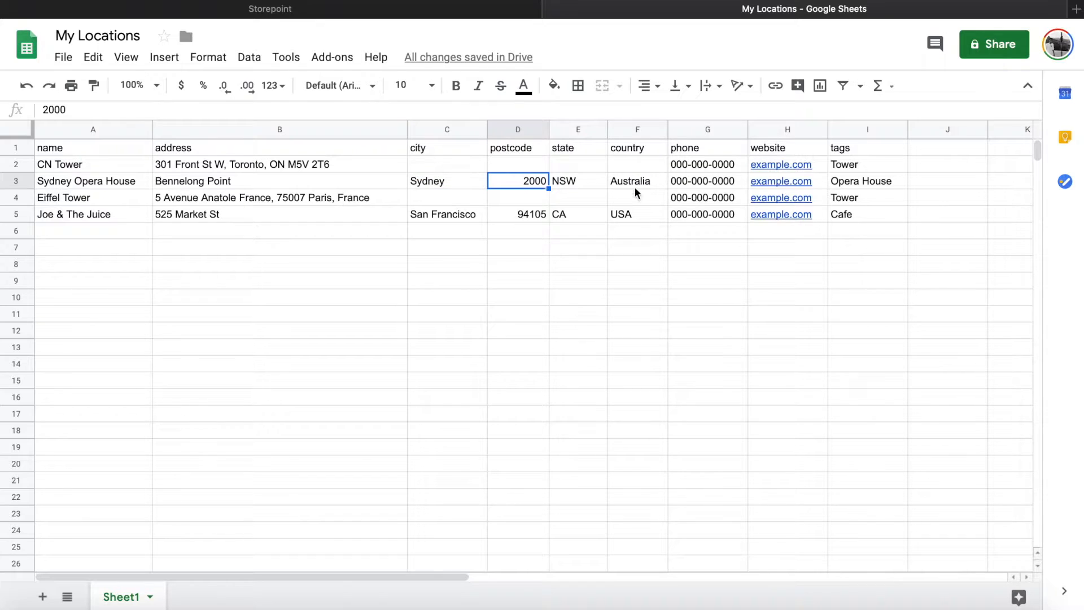
pyautogui.click(518, 148)
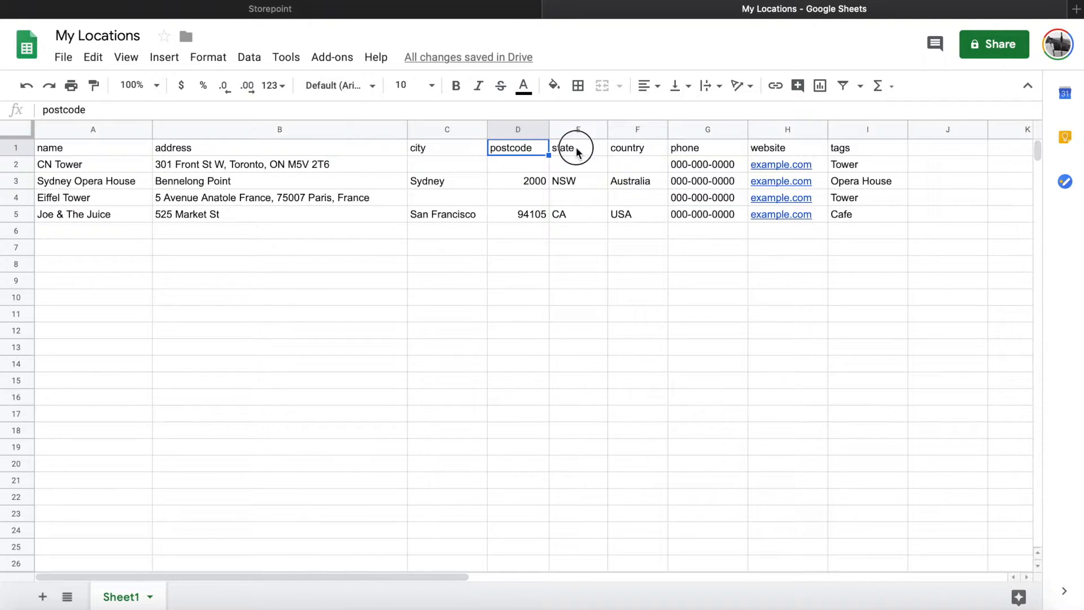
pyautogui.click(638, 148)
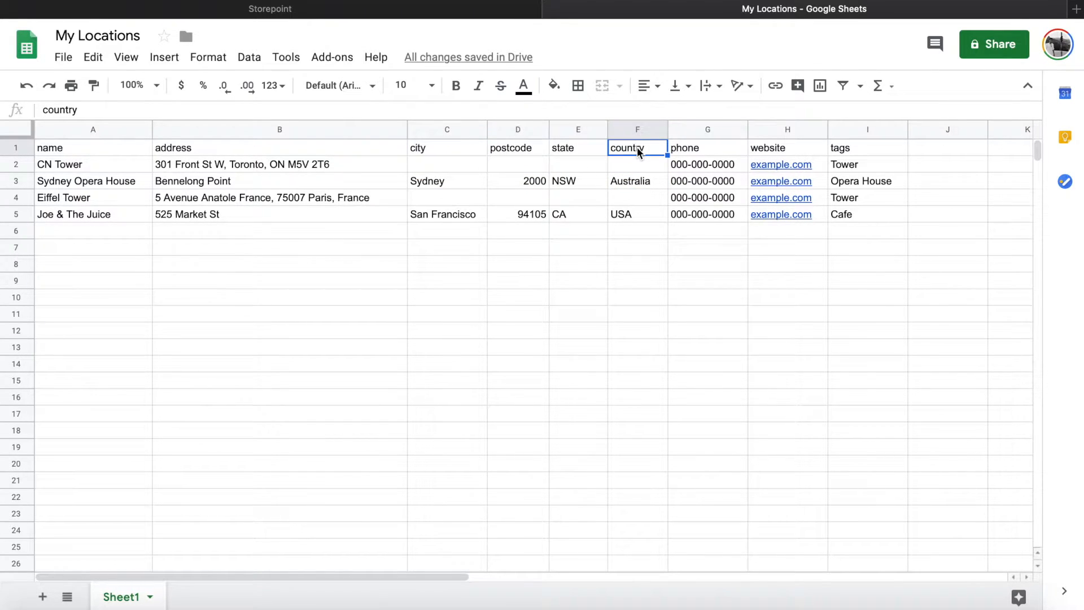
pyautogui.click(707, 148)
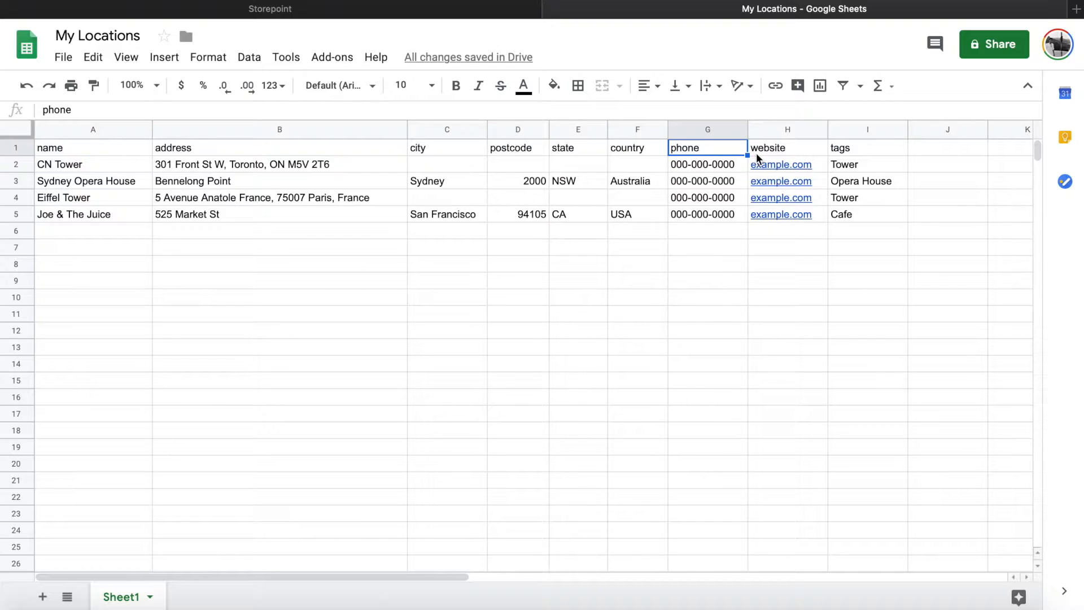
pyautogui.click(856, 148)
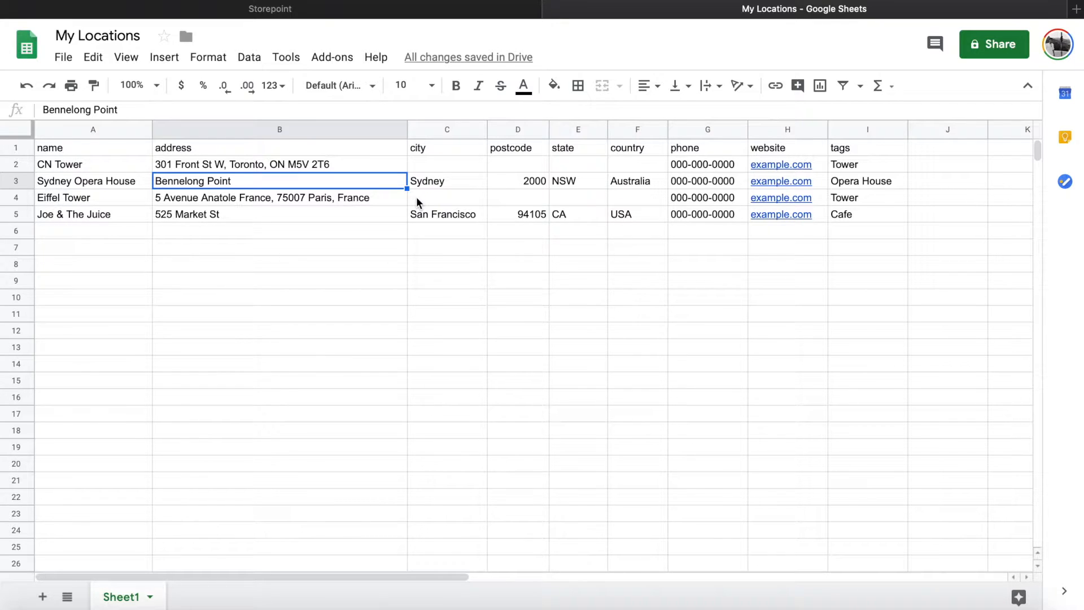
pyautogui.click(578, 181)
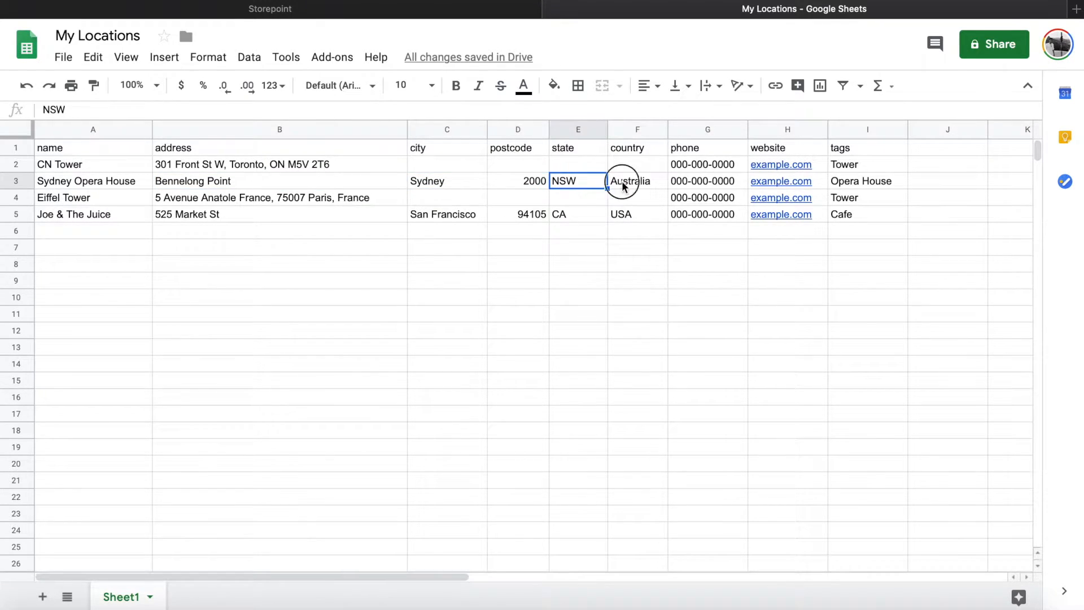
pyautogui.click(265, 164)
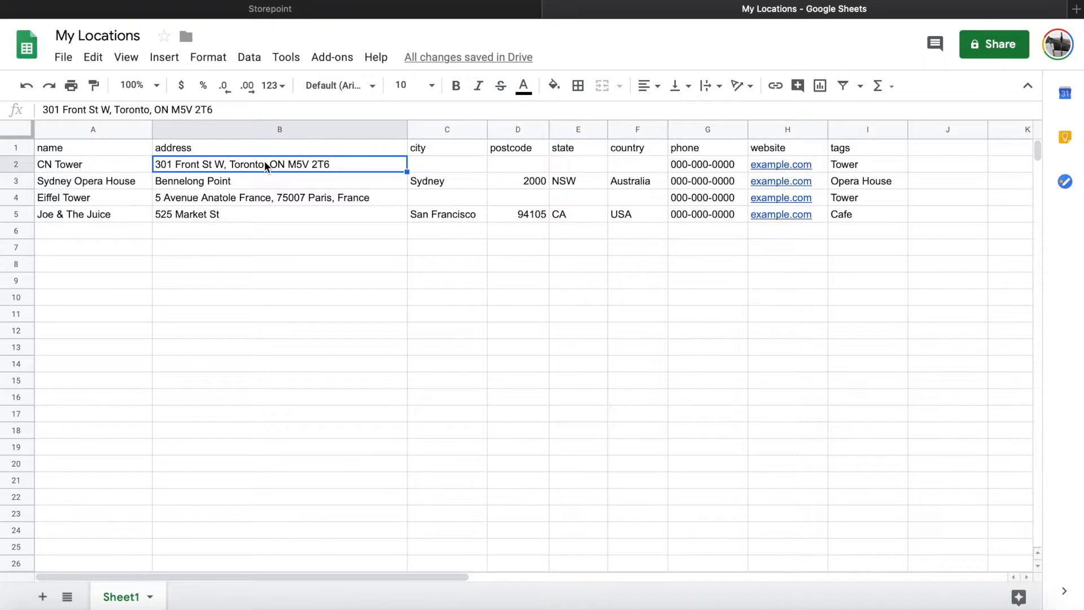
pyautogui.moveTo(352, 202)
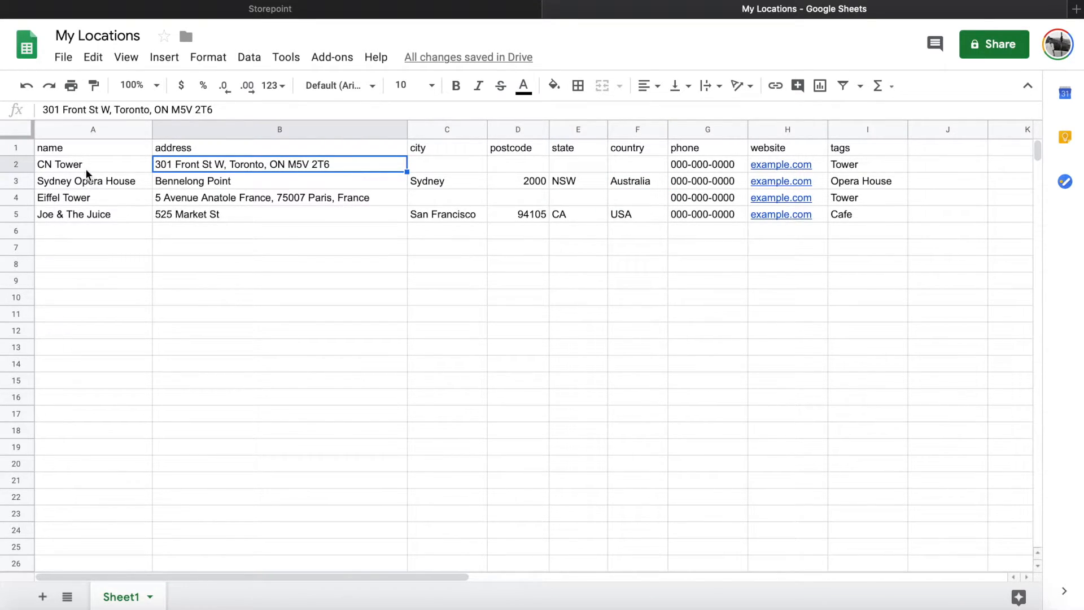
pyautogui.moveTo(702, 180)
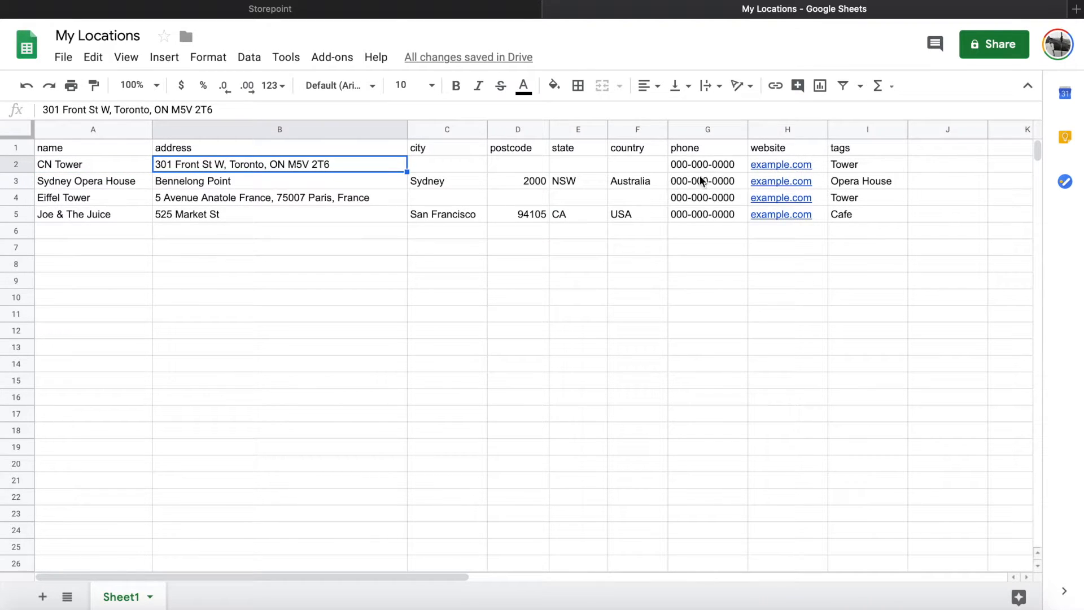
pyautogui.click(704, 164)
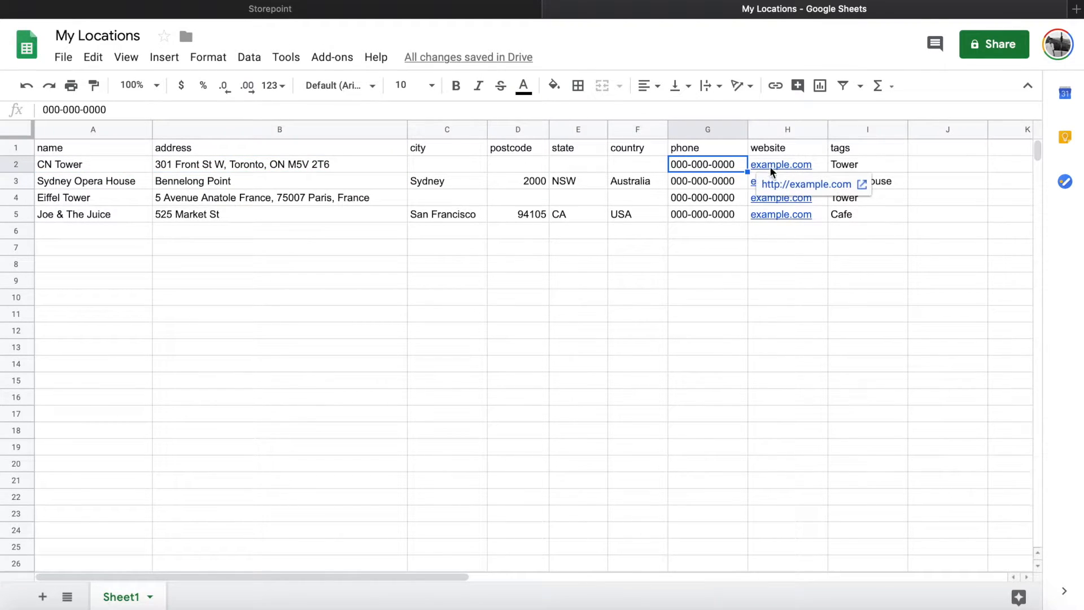
pyautogui.click(867, 165)
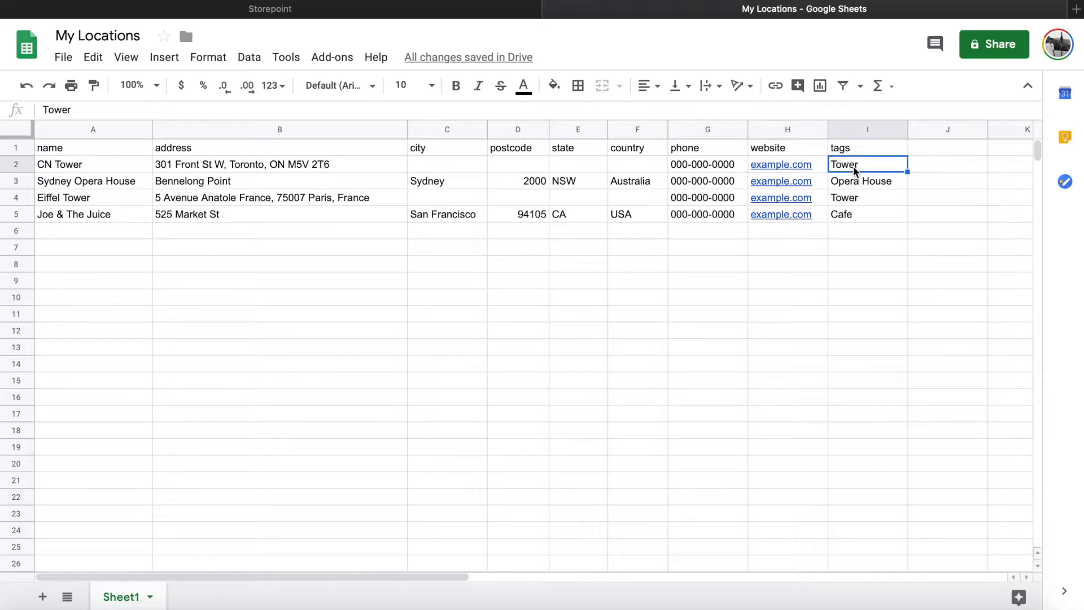
pyautogui.click(868, 148)
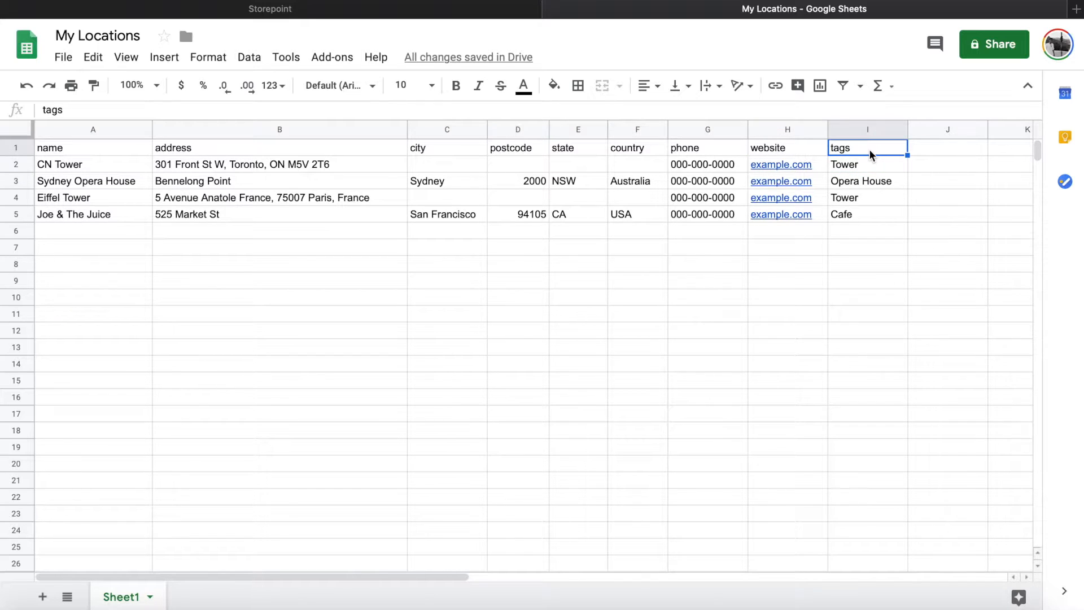
pyautogui.moveTo(866, 180)
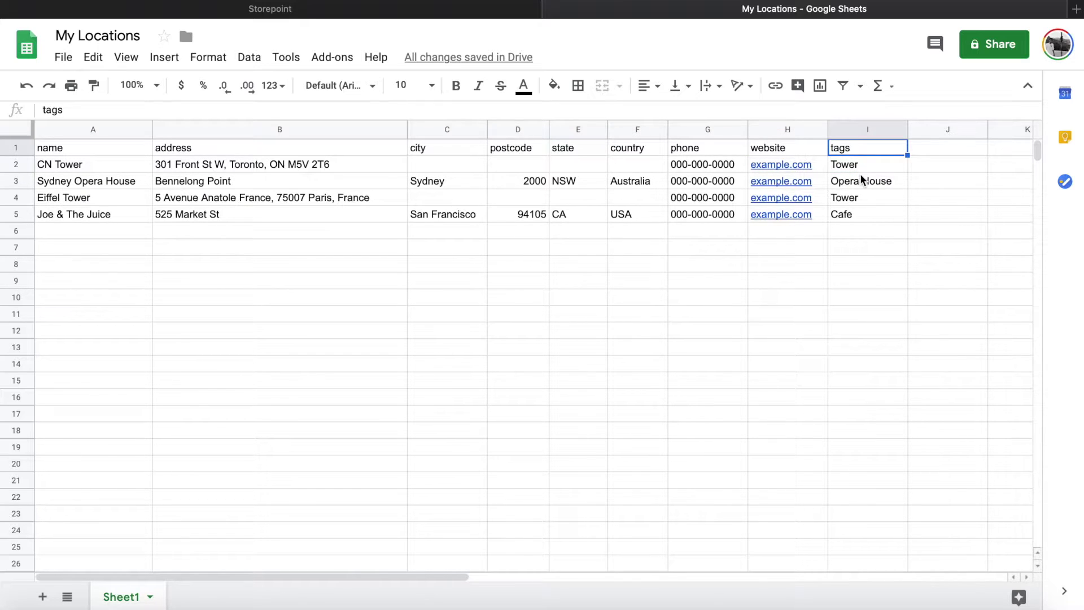
pyautogui.moveTo(864, 189)
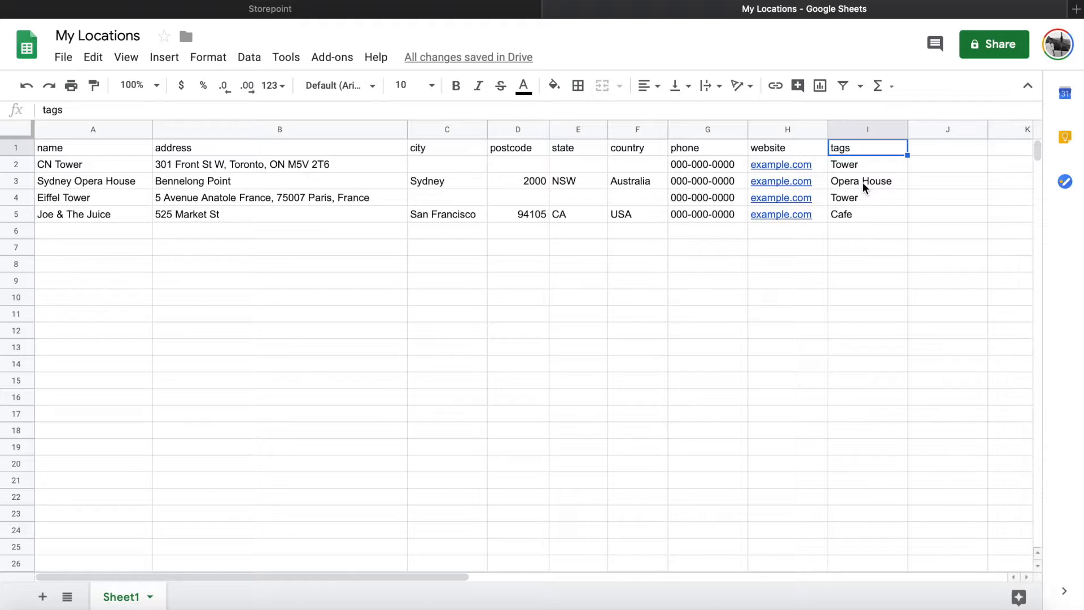
pyautogui.click(867, 214)
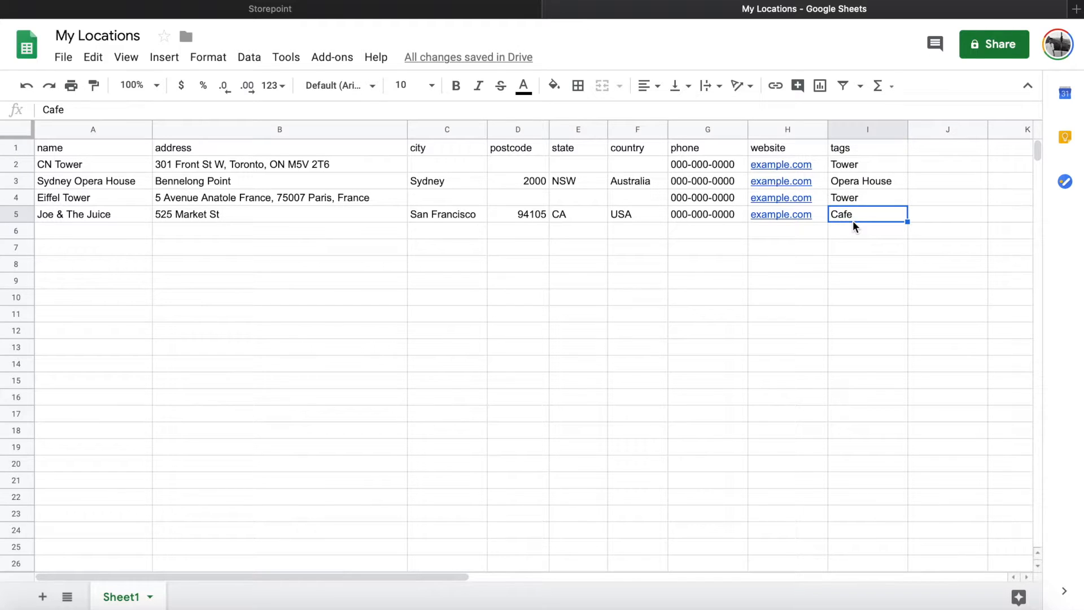
pyautogui.click(867, 198)
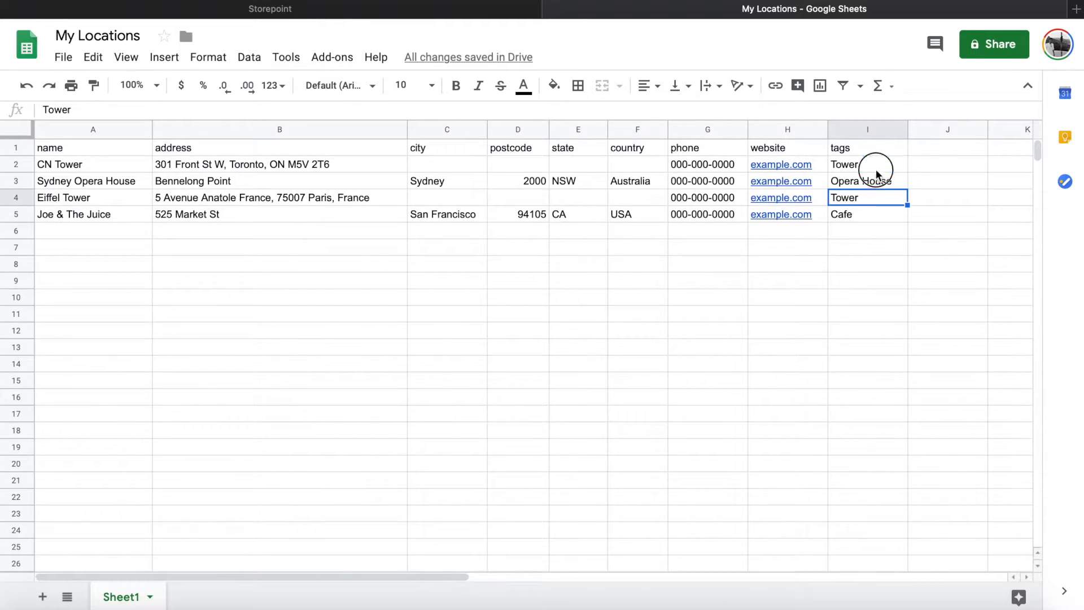
pyautogui.click(868, 181)
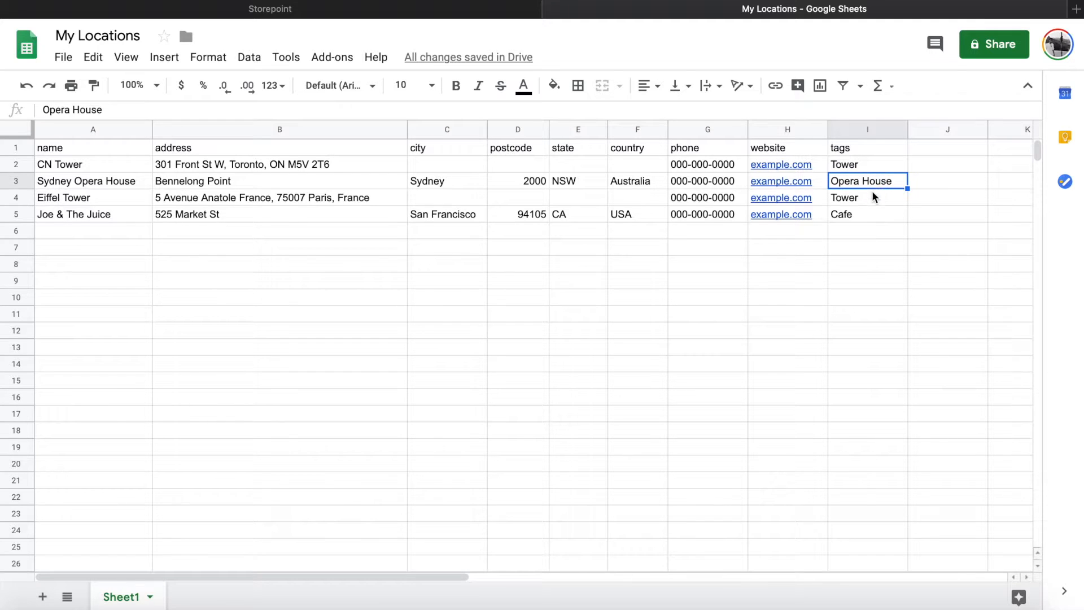
pyautogui.click(867, 214)
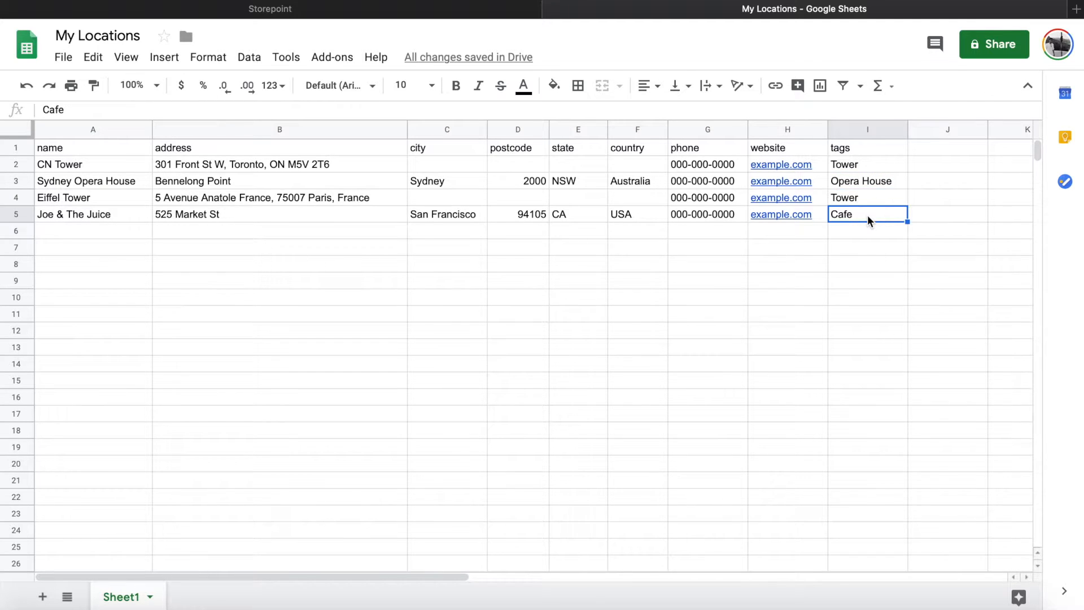
pyautogui.write(',')
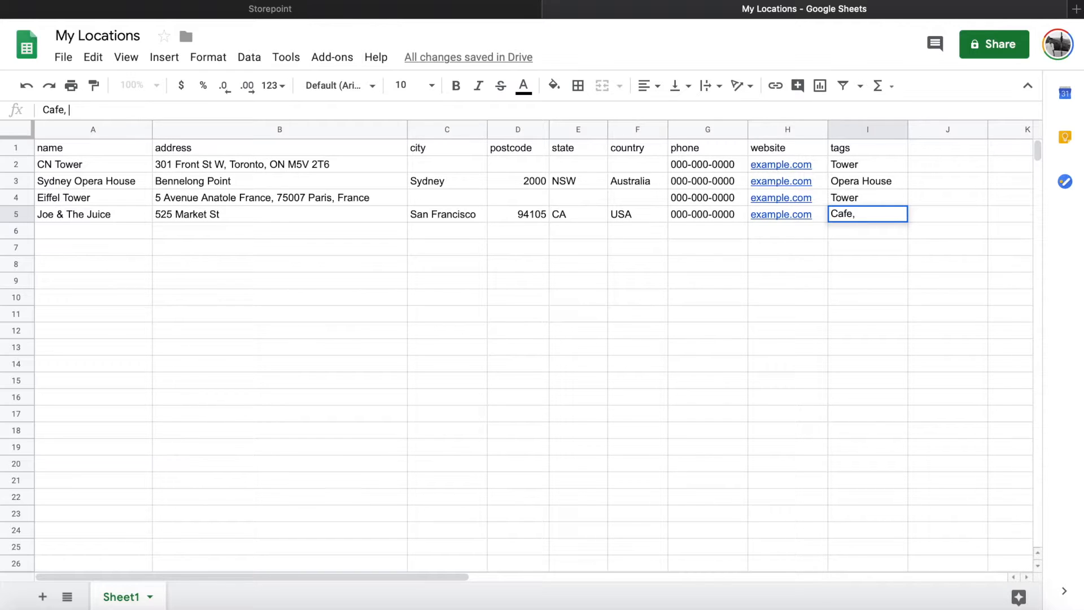
pyautogui.write('Restaurant')
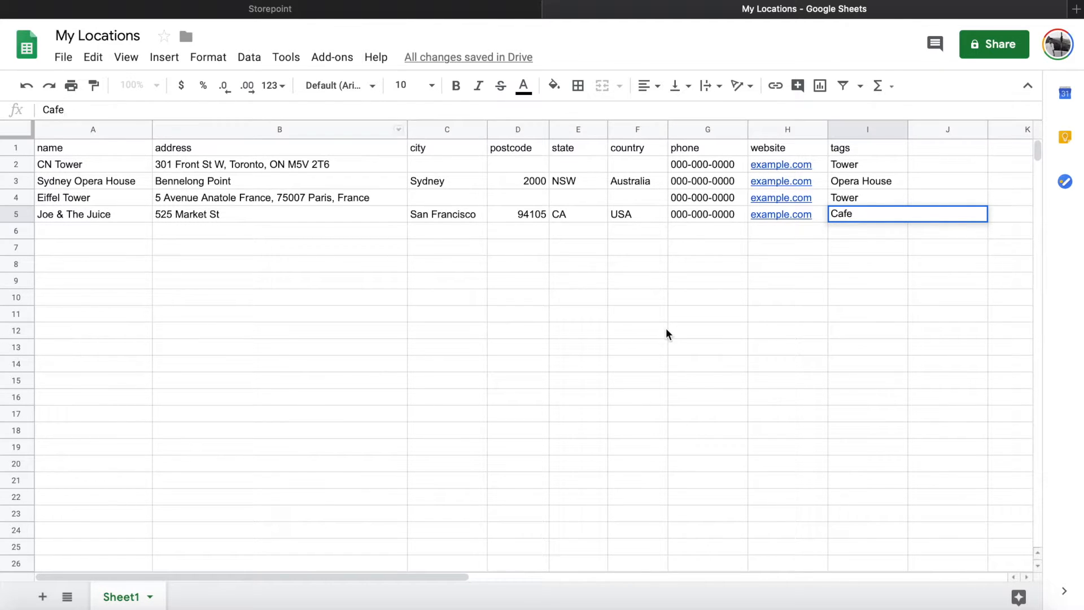
pyautogui.click(637, 331)
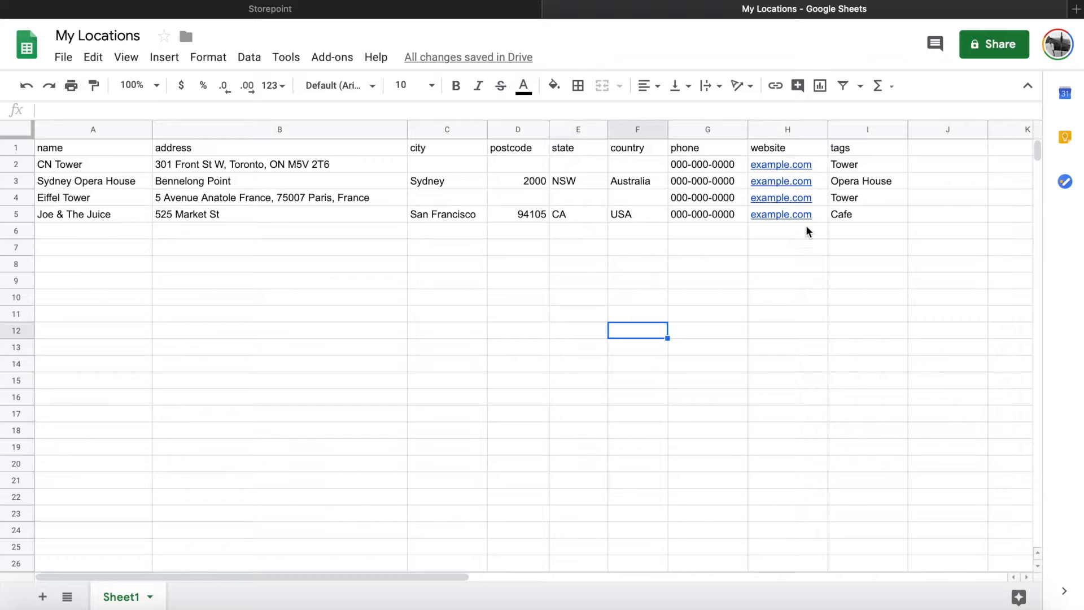
pyautogui.moveTo(1034, 37)
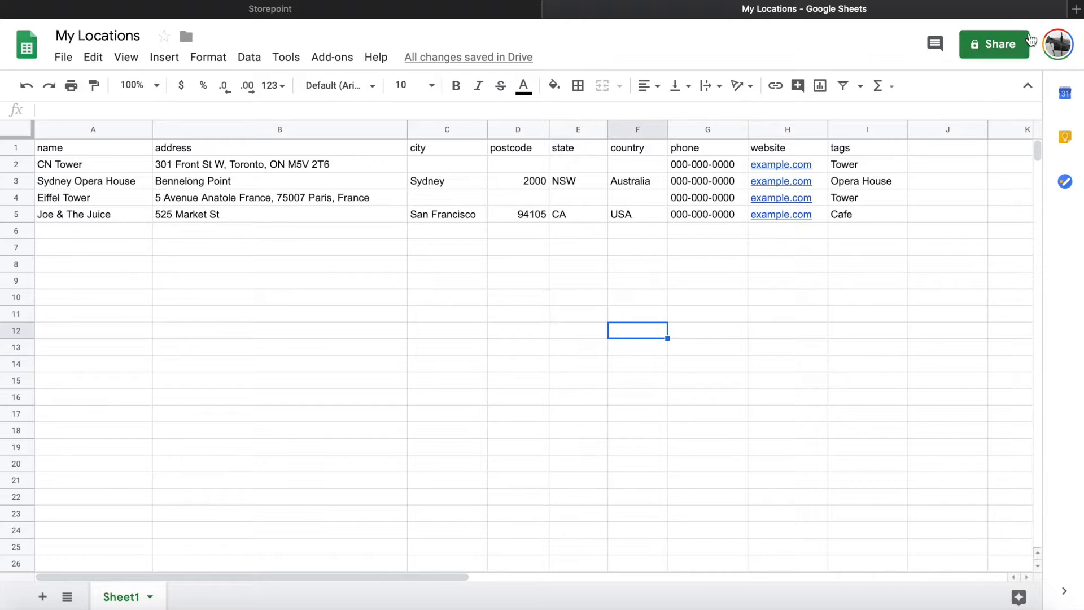
# Make My Locations viewable by anyone with the link and copy that link.
pyautogui.click(994, 44)
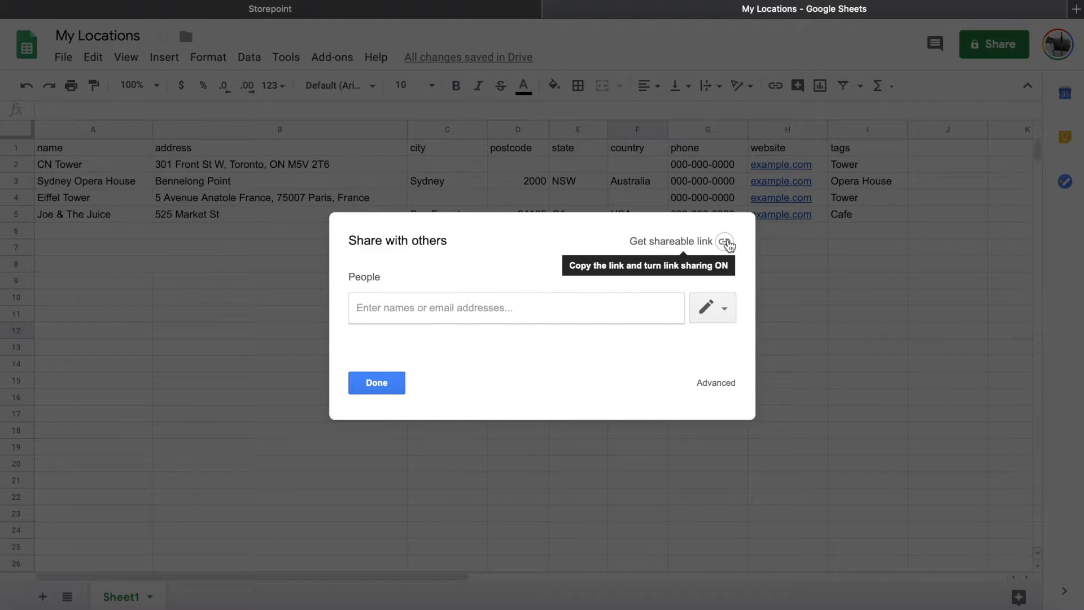
pyautogui.click(724, 241)
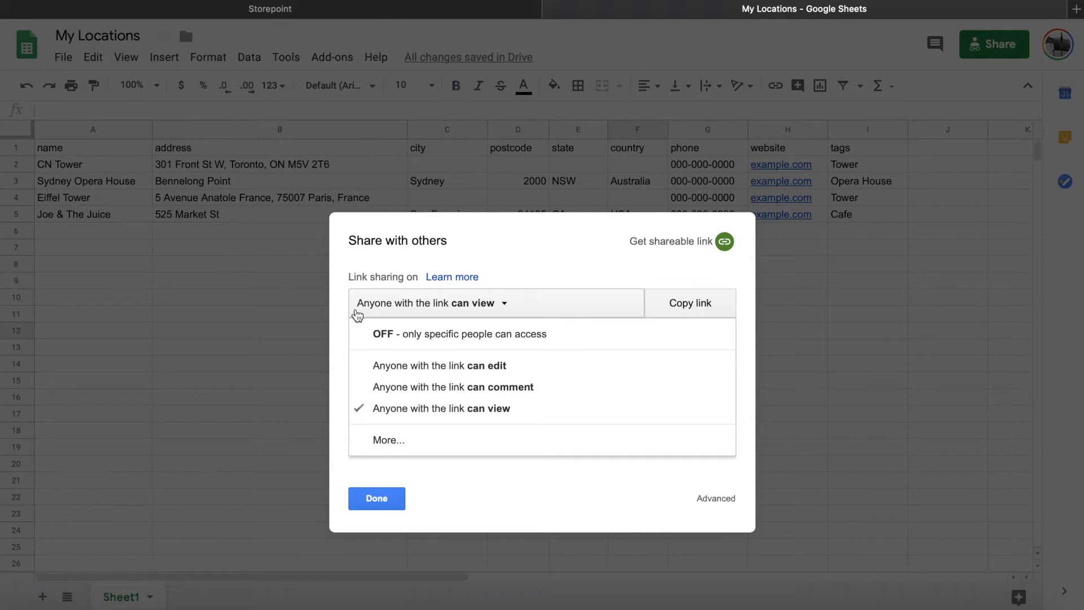
pyautogui.moveTo(496, 310)
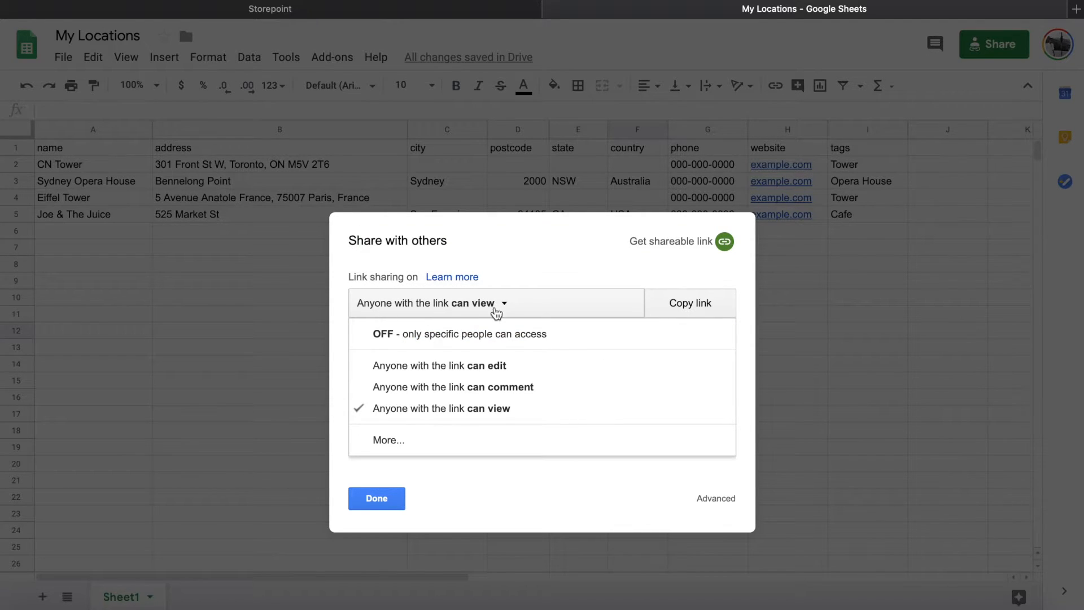
pyautogui.moveTo(485, 418)
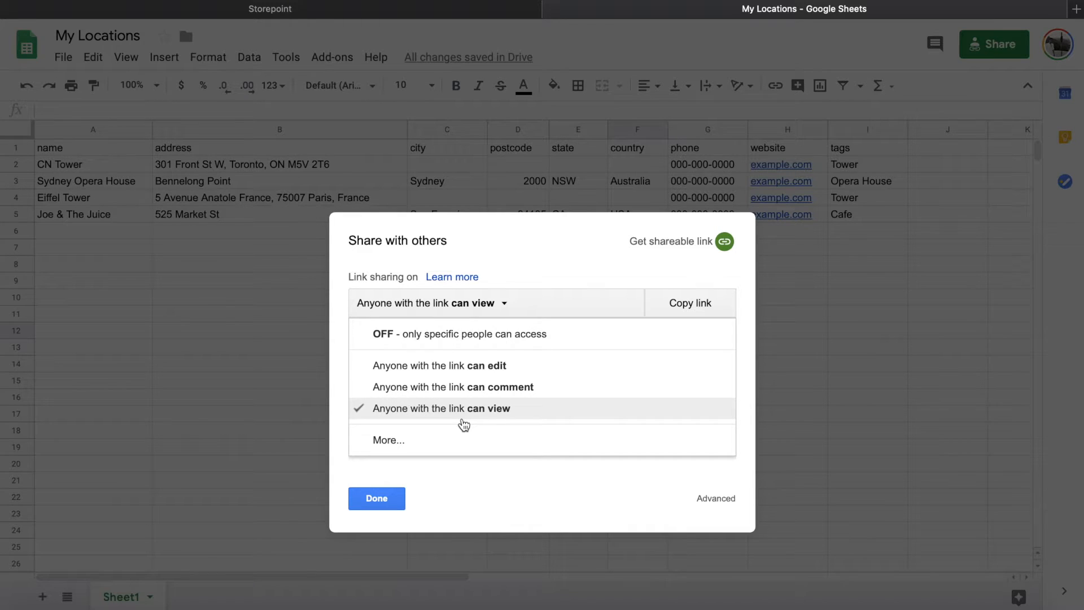
pyautogui.moveTo(478, 418)
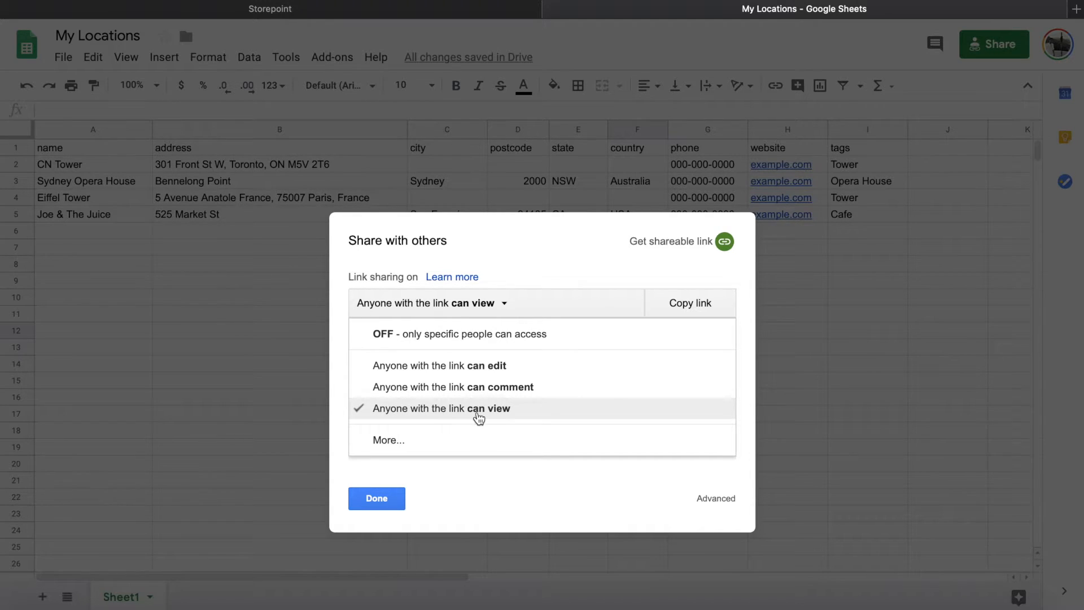
pyautogui.click(442, 408)
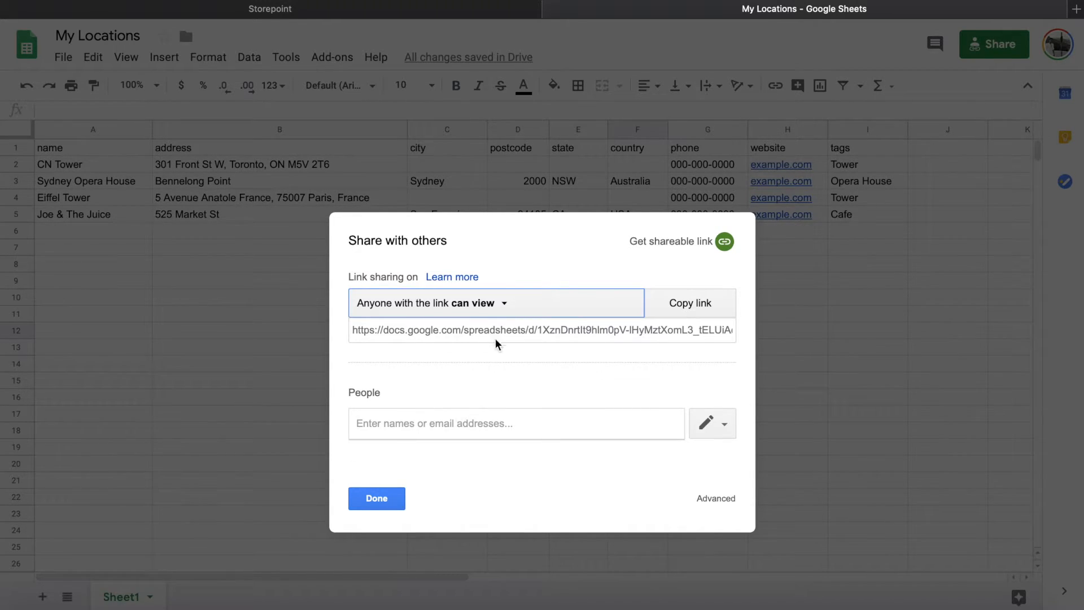
pyautogui.click(690, 303)
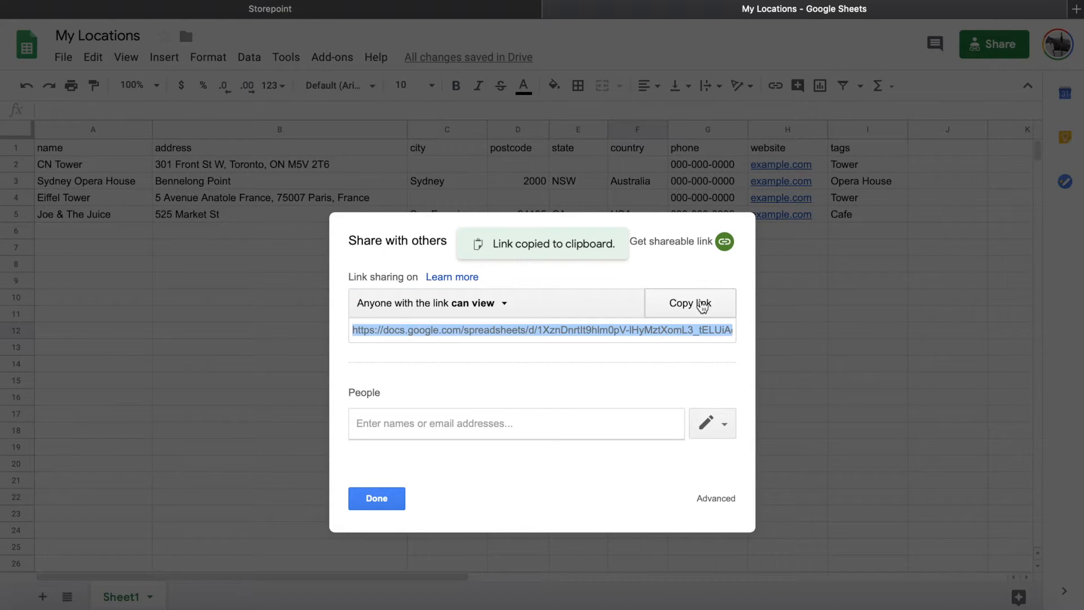
pyautogui.click(376, 499)
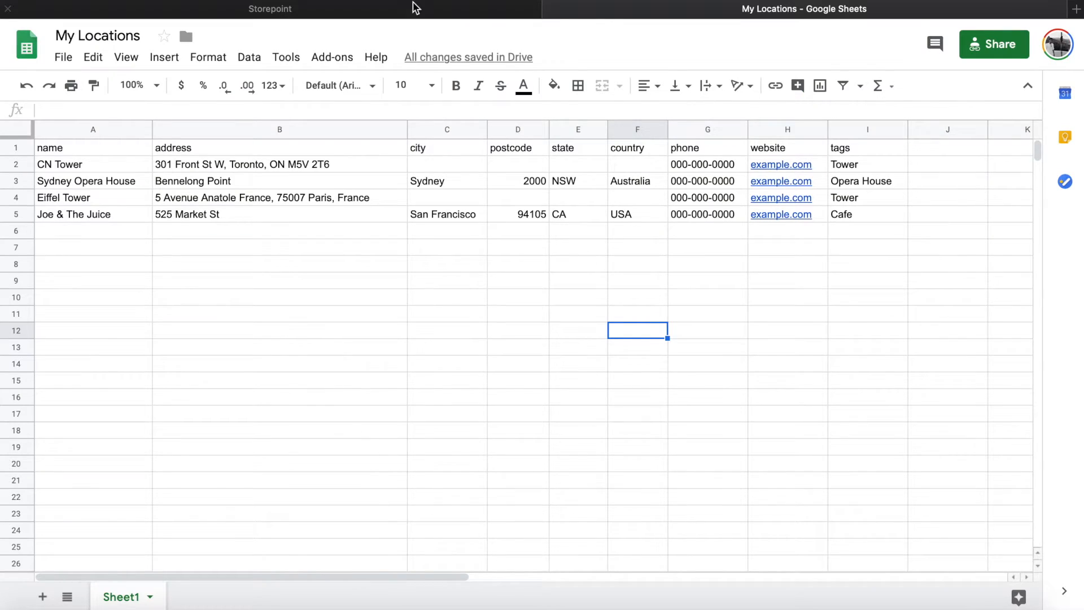
pyautogui.click(270, 8)
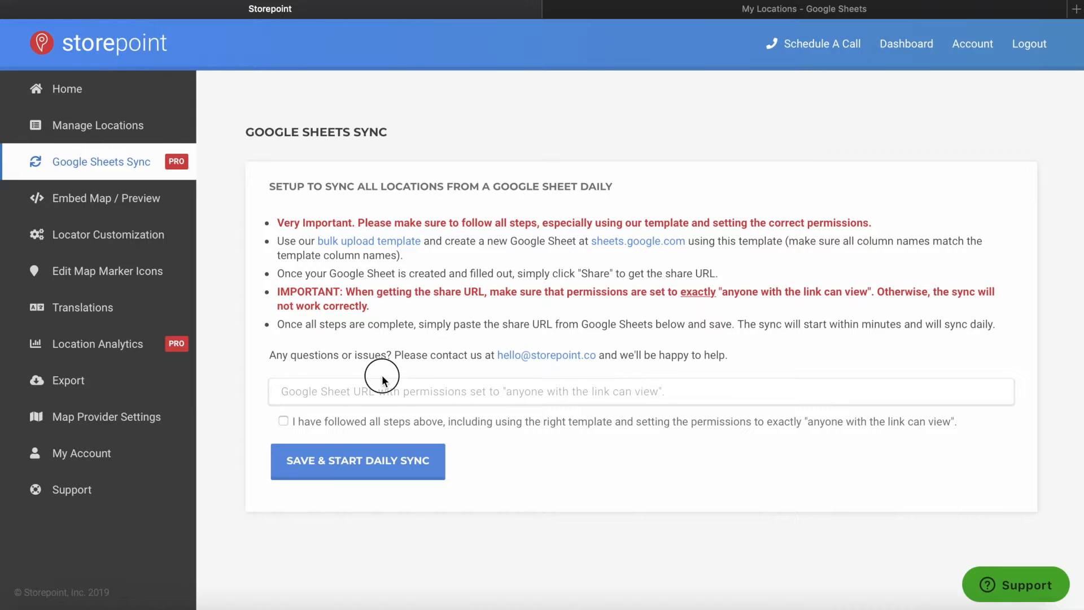
# Paste the My Locations sheet URL, tick the confirmation, and start the daily sync.
pyautogui.click(378, 392)
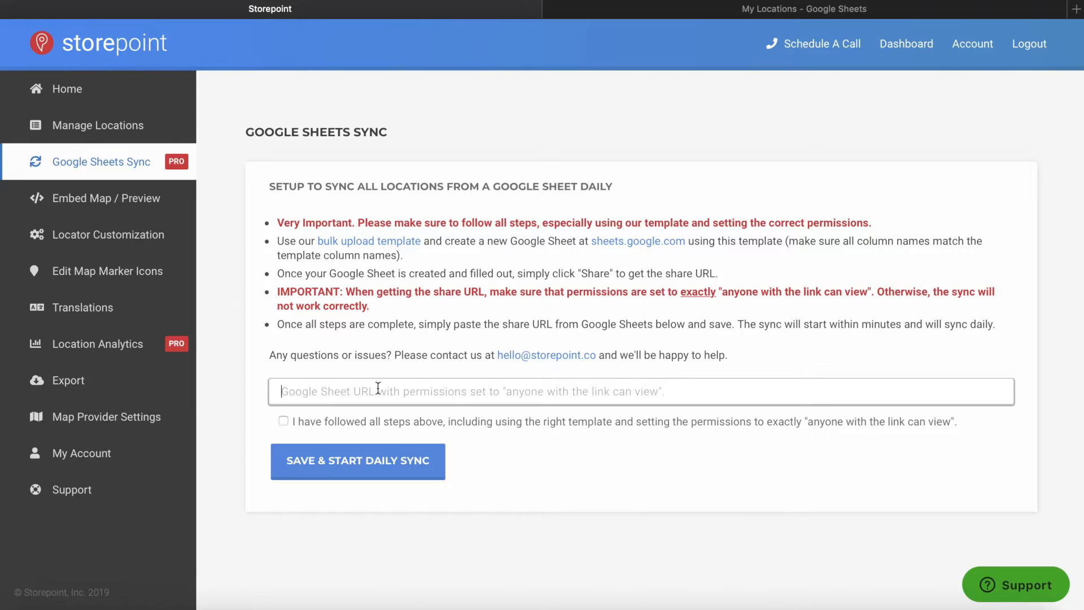
pyautogui.write('https://docs.google.com/spreadsheets/d/1XznDnrtIt9hlm0pV-lHyMztXomL3_tELUiAcnGZ_Qjw/edit?usp=sharing')
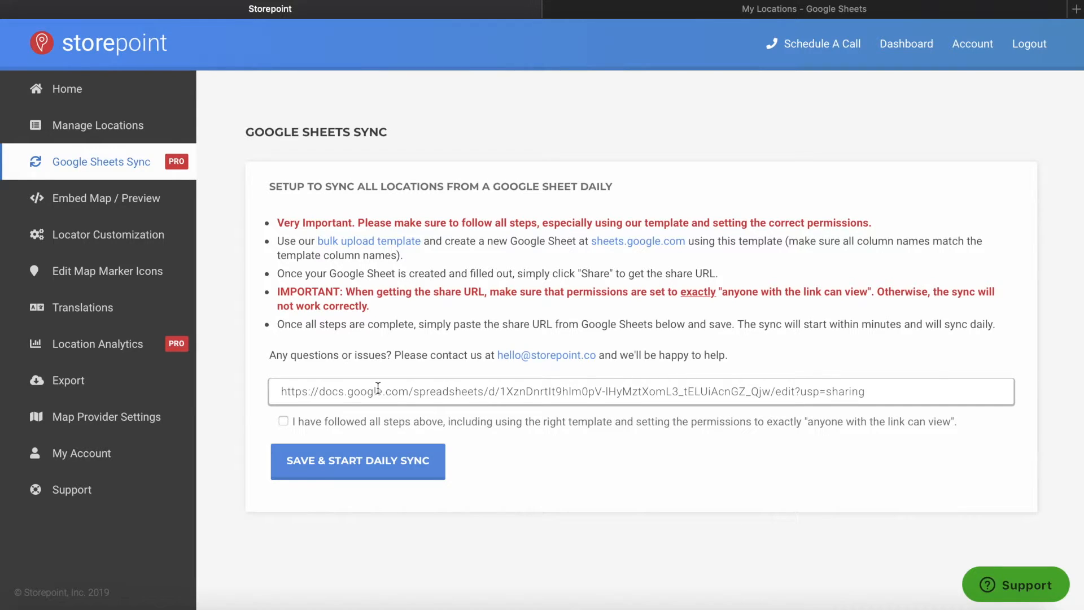
pyautogui.click(283, 421)
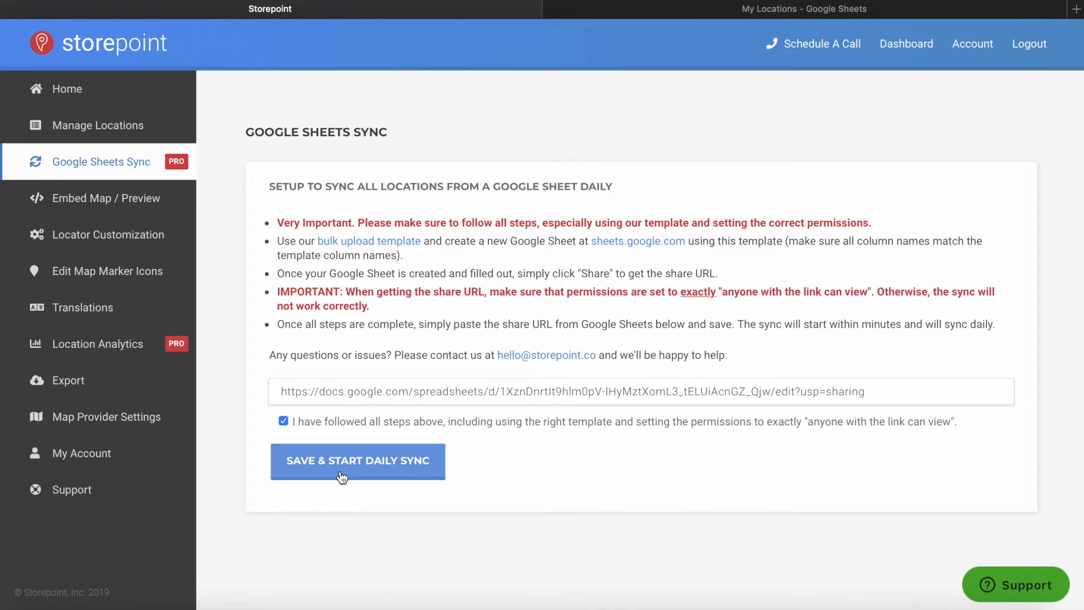
pyautogui.click(357, 461)
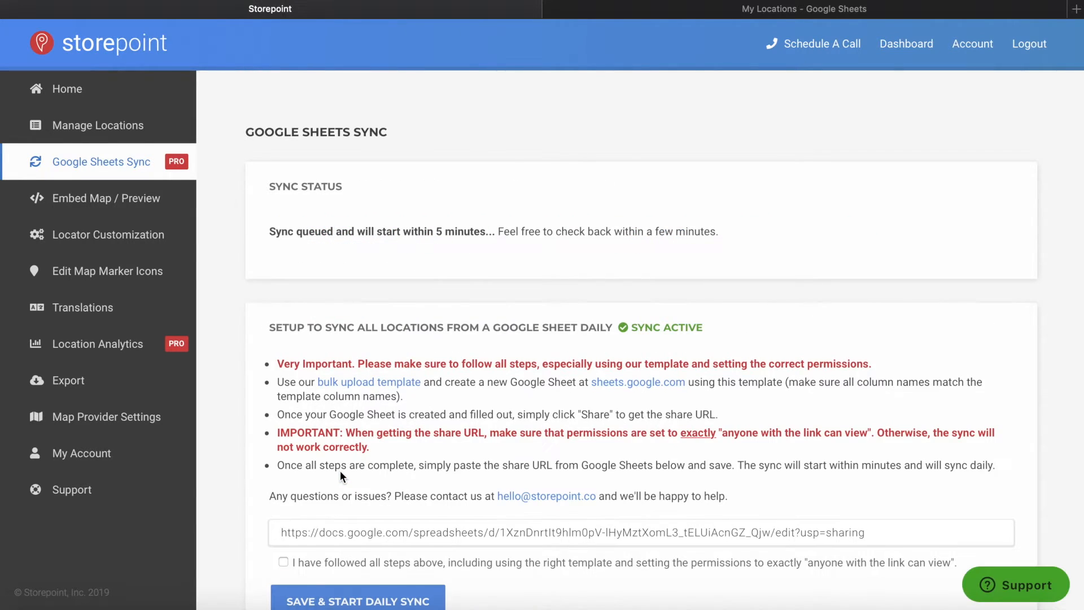
pyautogui.moveTo(295, 205)
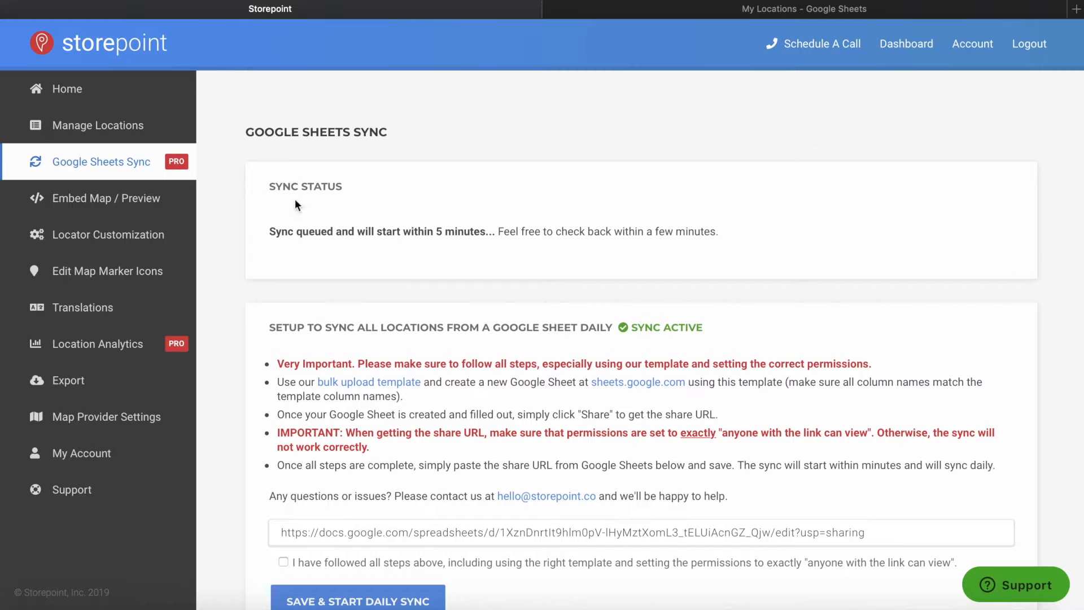
pyautogui.moveTo(475, 245)
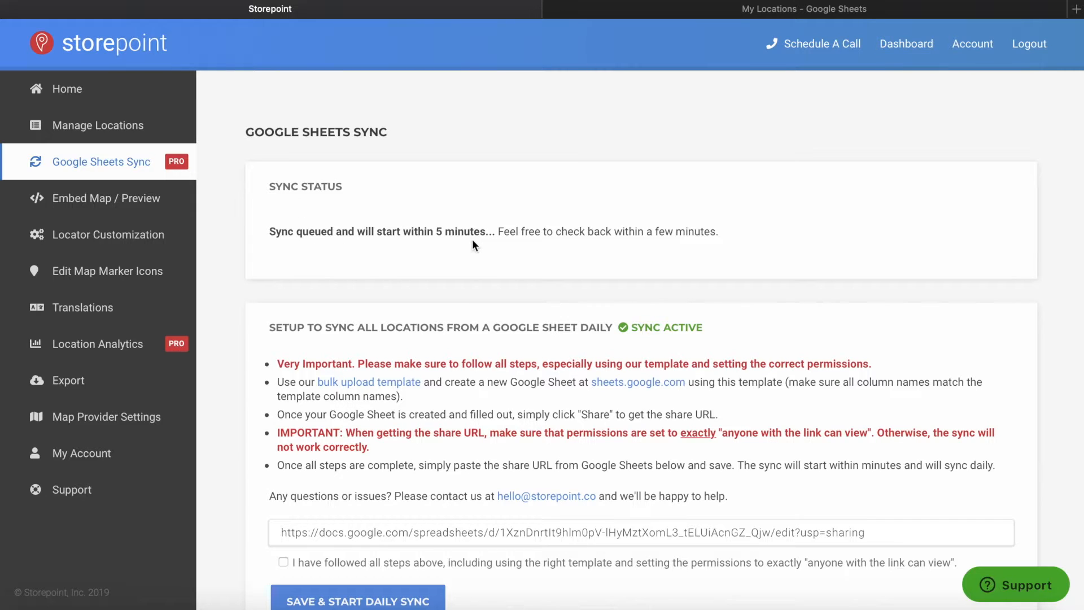
pyautogui.moveTo(440, 247)
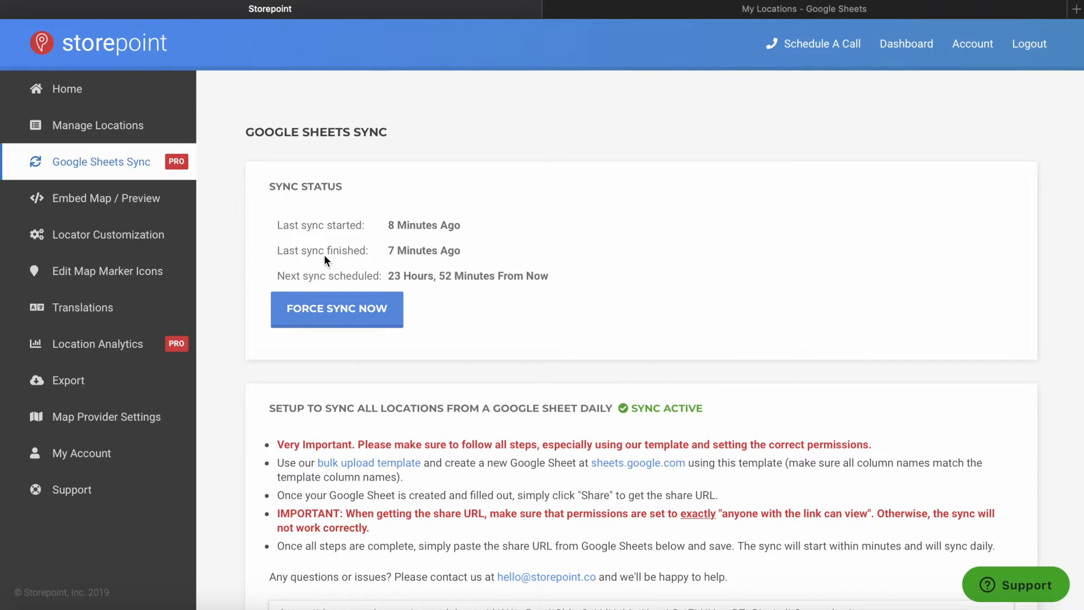
pyautogui.moveTo(403, 227)
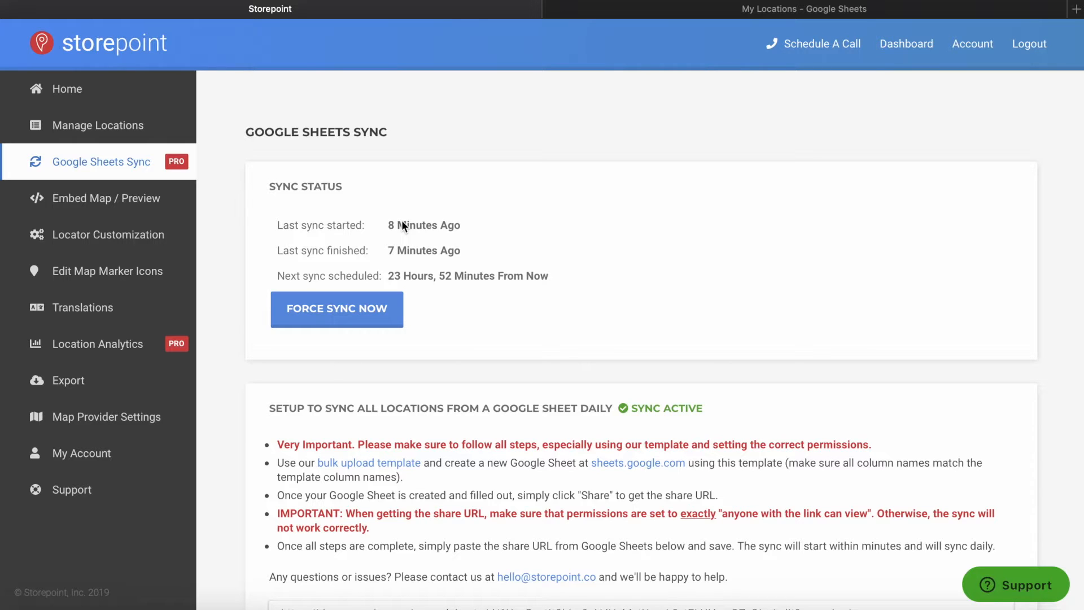
# Open the Locator Customization settings page.
pyautogui.click(108, 235)
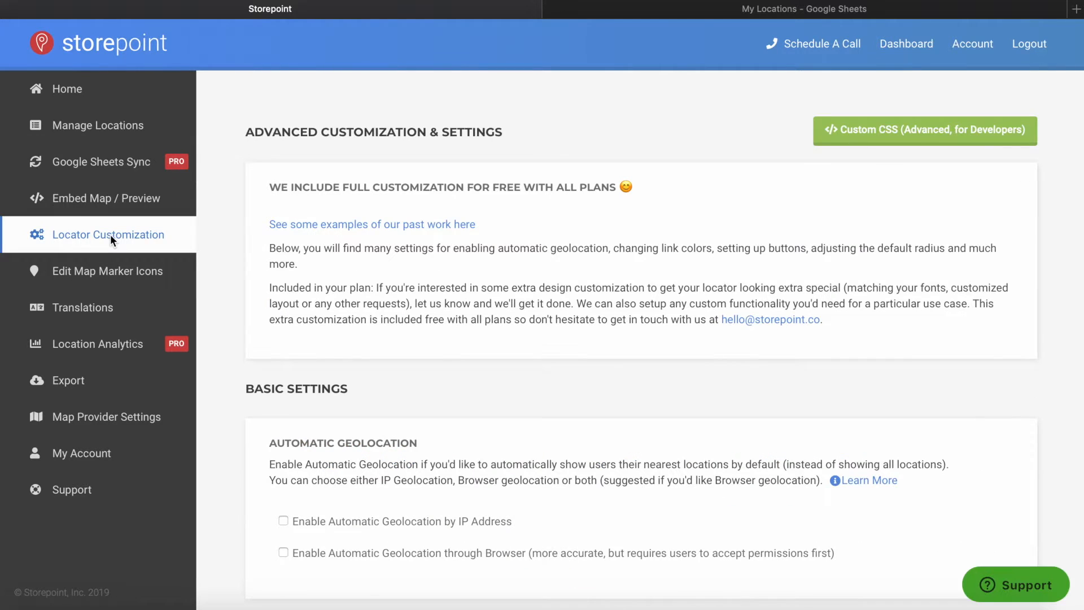
# Set the category dropdown text to 'Choose Location Type', save, and open Embed Map / Preview.
pyautogui.scroll(-3)
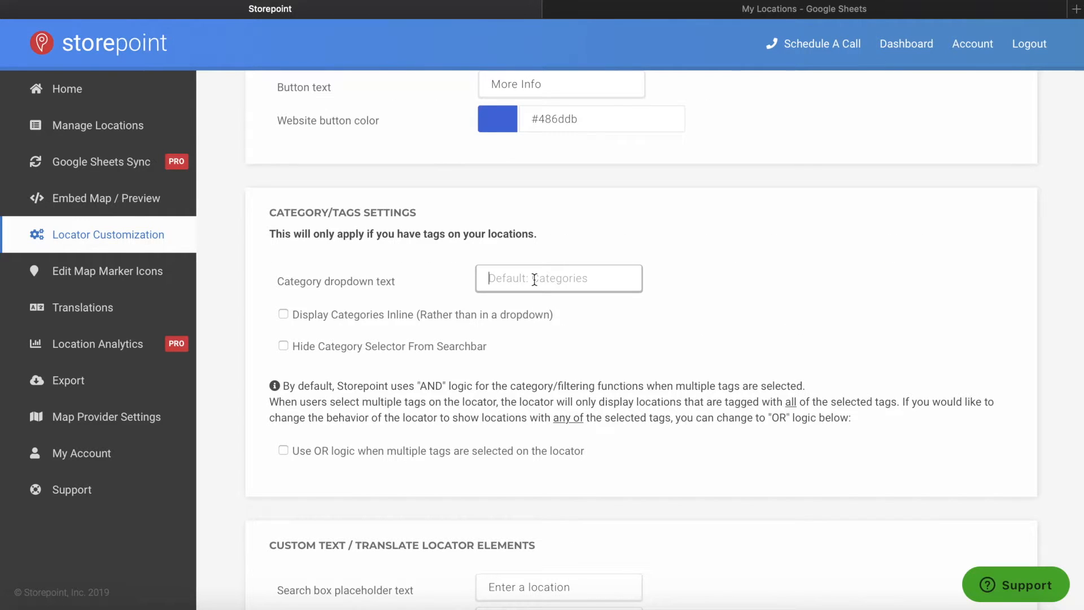
pyautogui.click(803, 8)
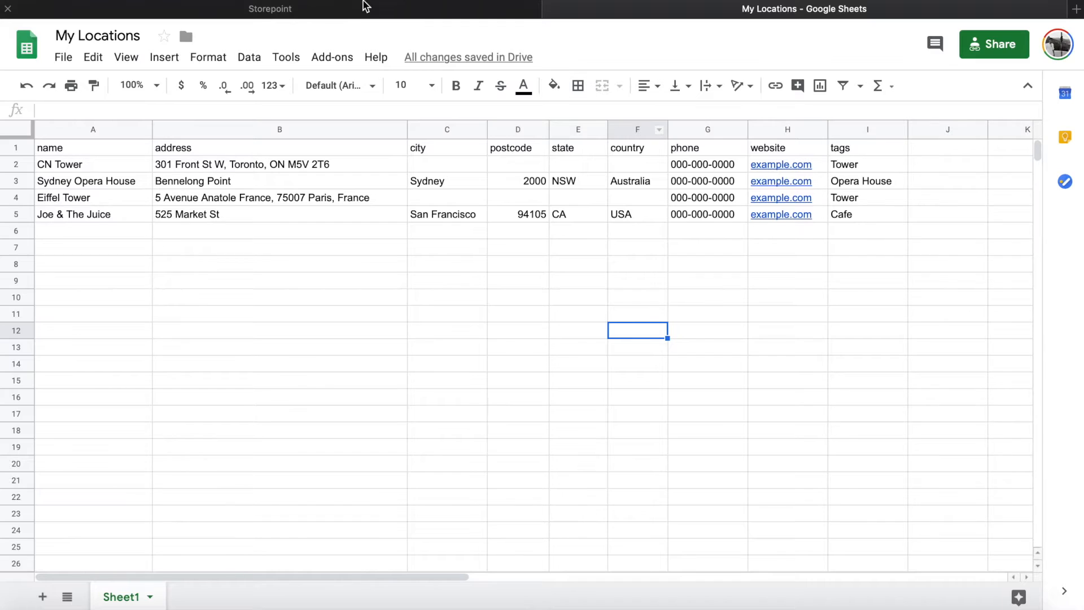
pyautogui.click(269, 8)
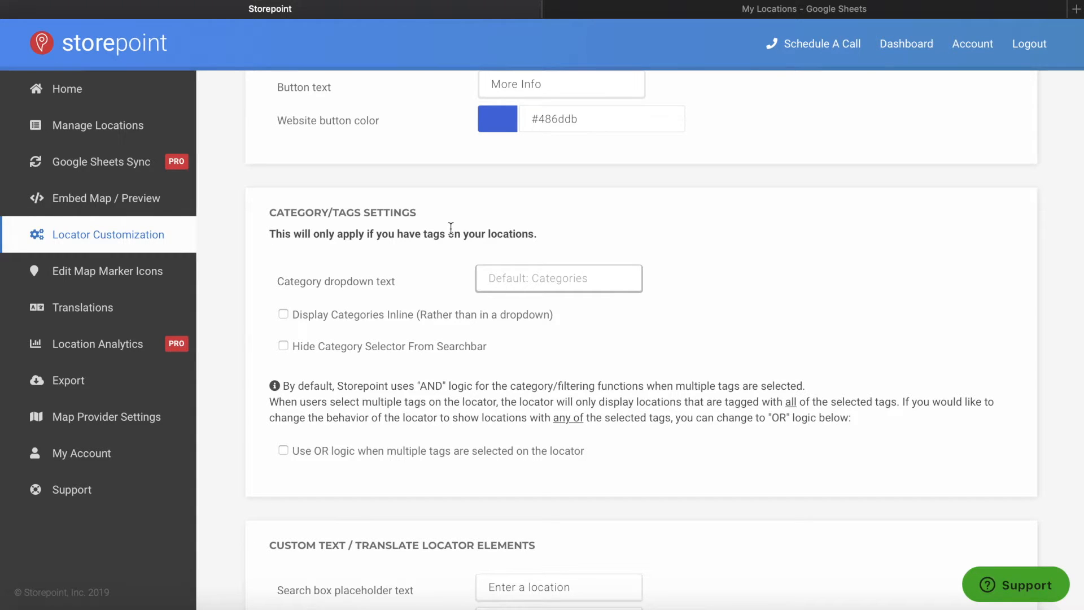
pyautogui.write('Choose')
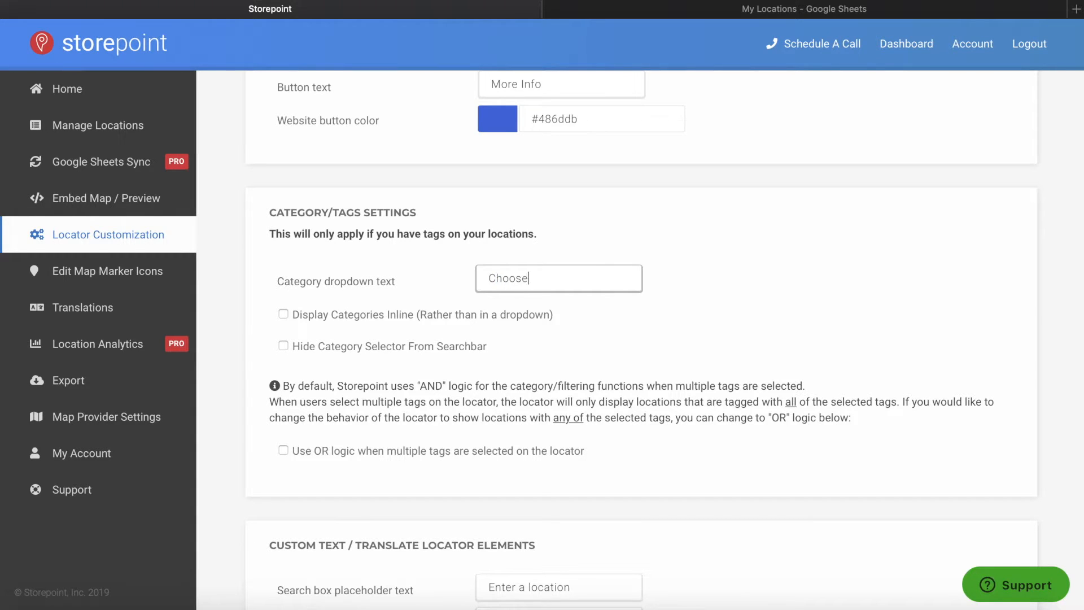
pyautogui.write('Location Type')
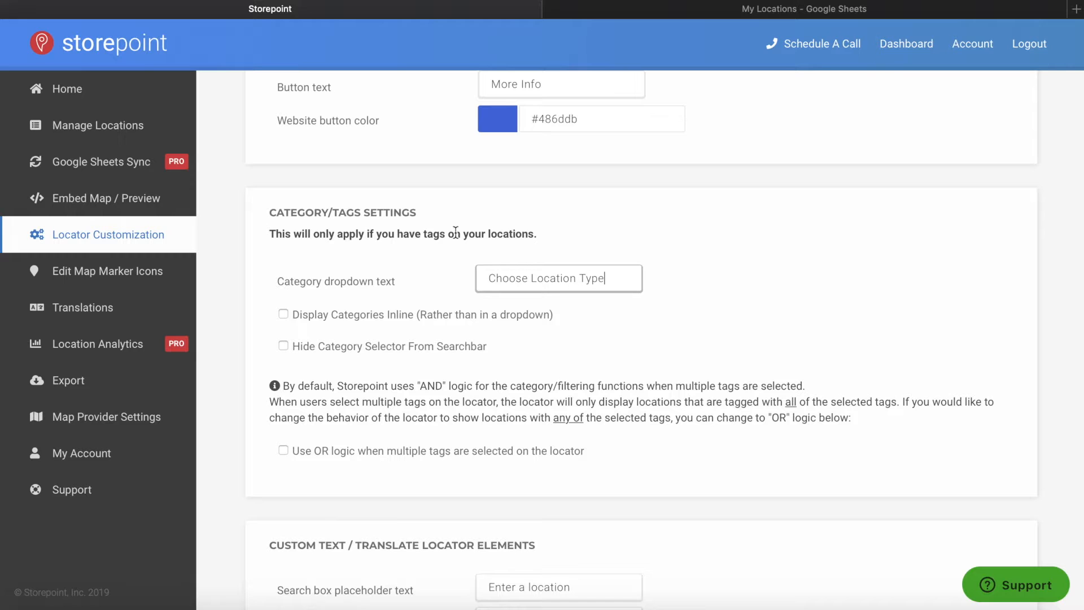
pyautogui.scroll(-3)
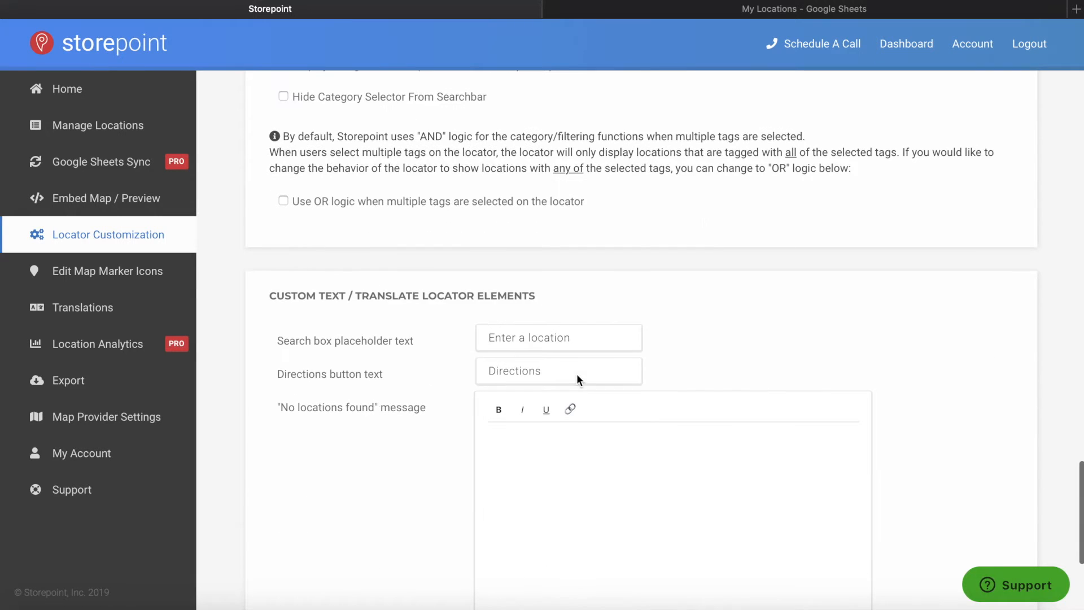
pyautogui.scroll(-3)
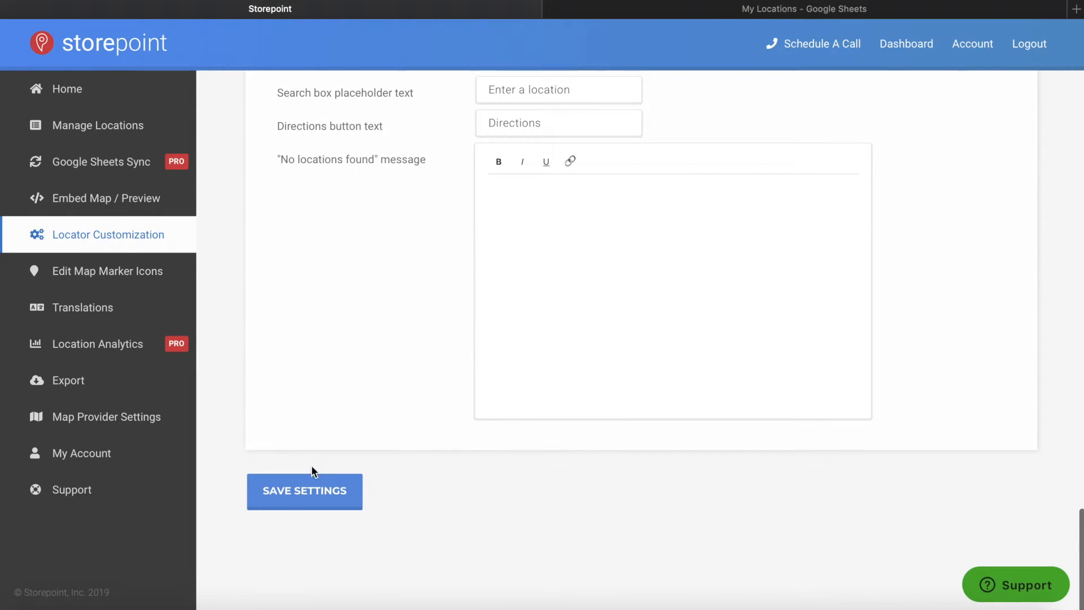
pyautogui.click(310, 492)
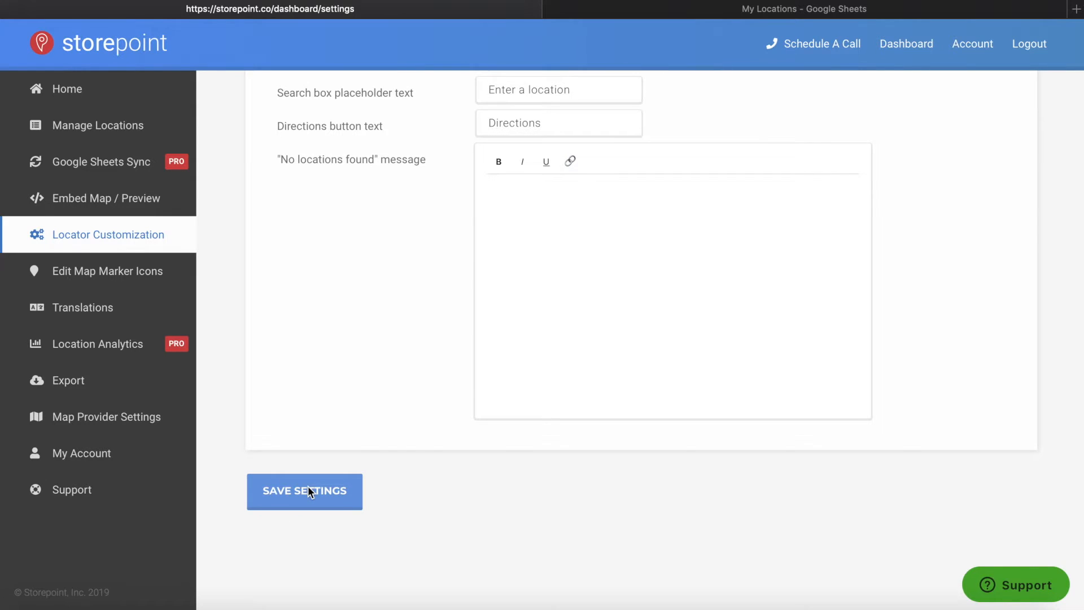
pyautogui.click(304, 492)
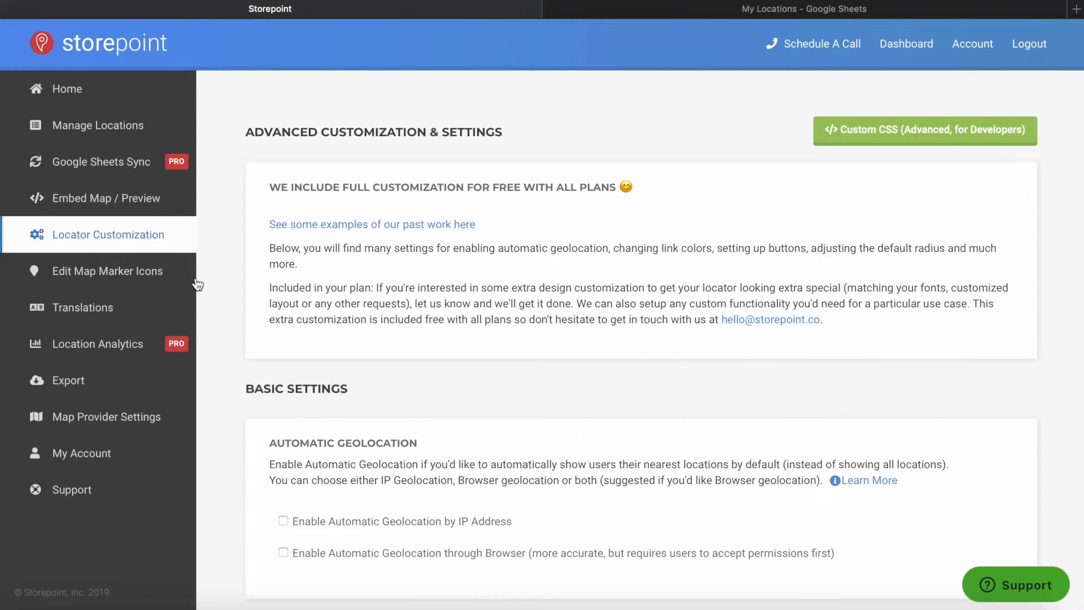
pyautogui.click(106, 198)
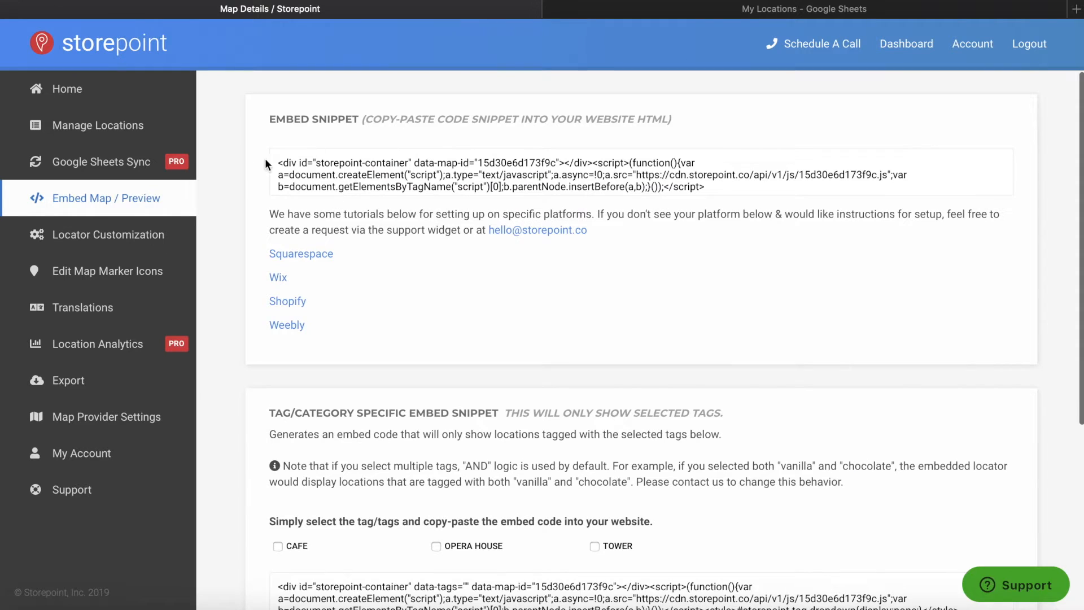
pyautogui.moveTo(368, 202)
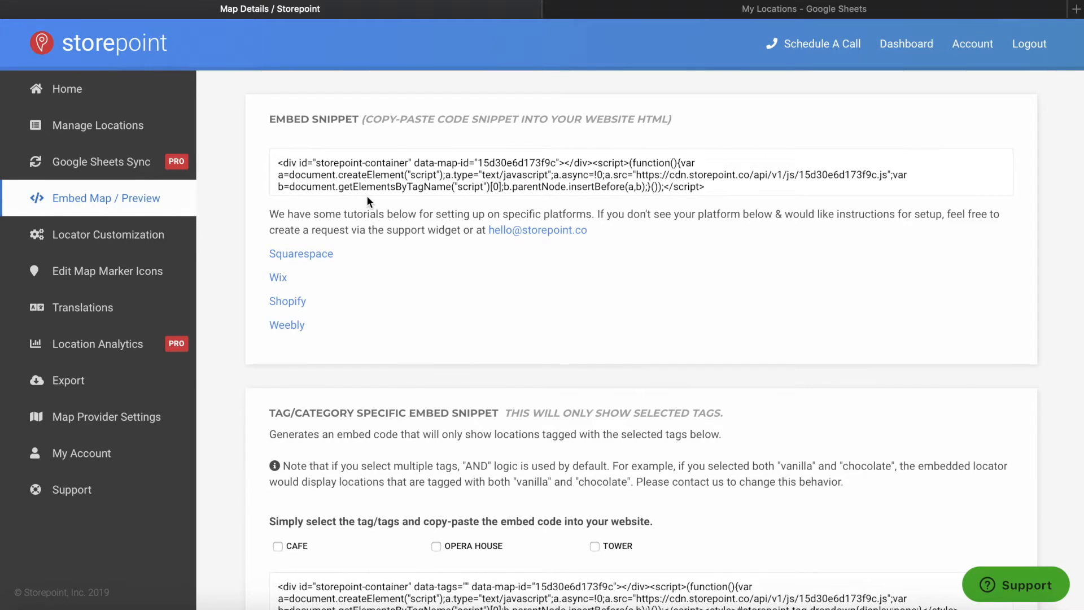
# Preview the locator map showing four pins and the Choose Location Type filter.
pyautogui.scroll(-3)
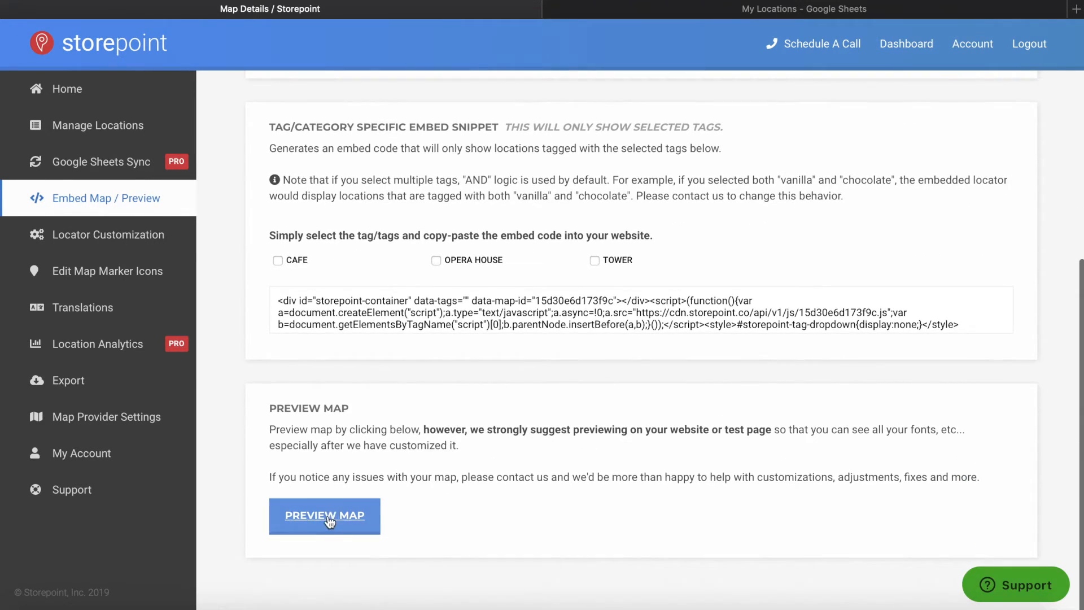
pyautogui.click(325, 516)
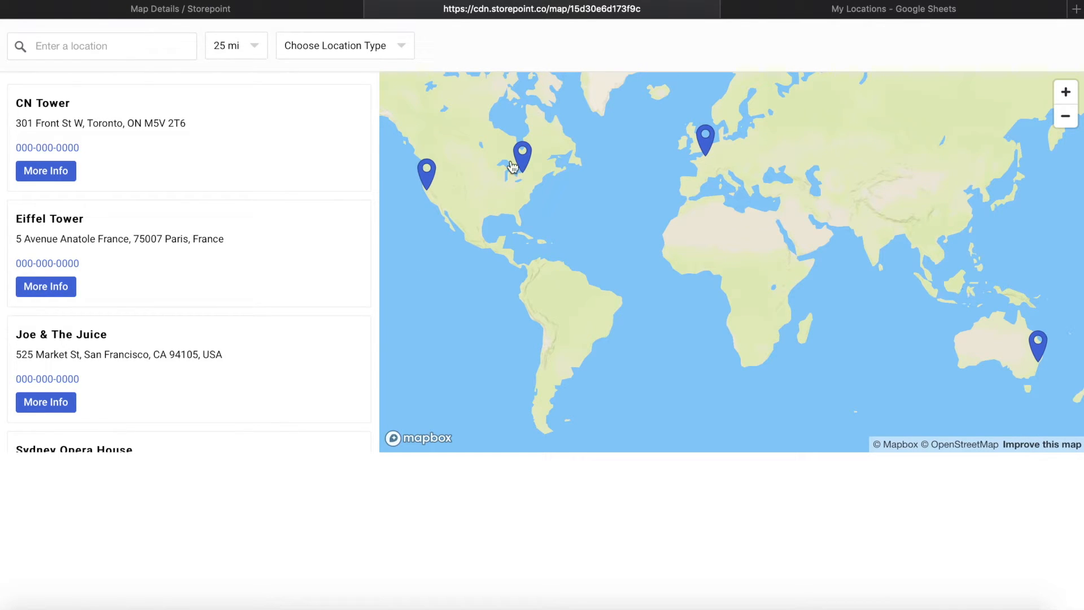
pyautogui.click(345, 46)
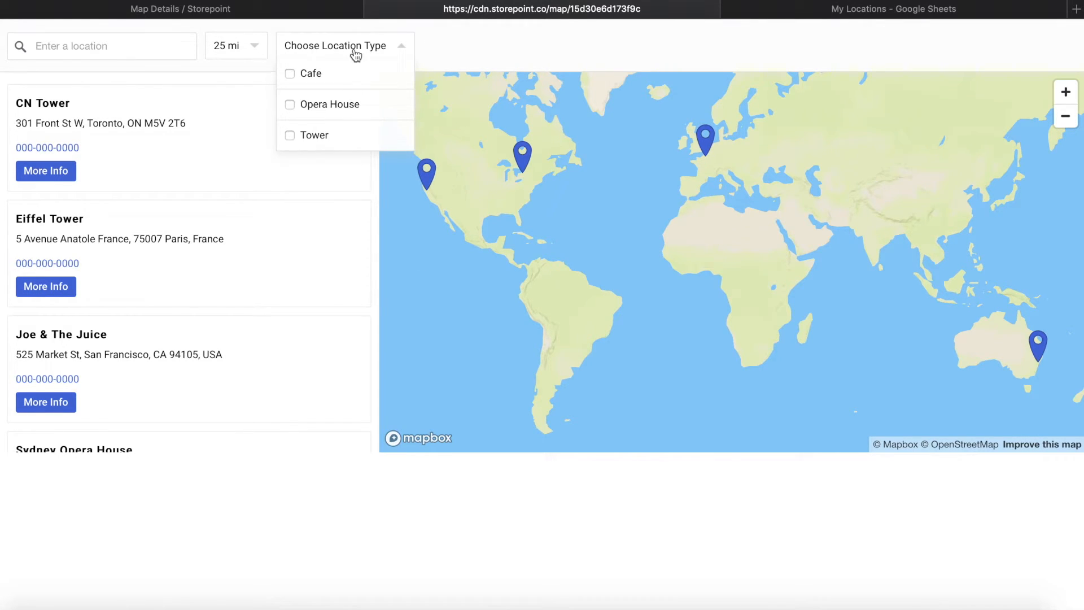
pyautogui.click(290, 74)
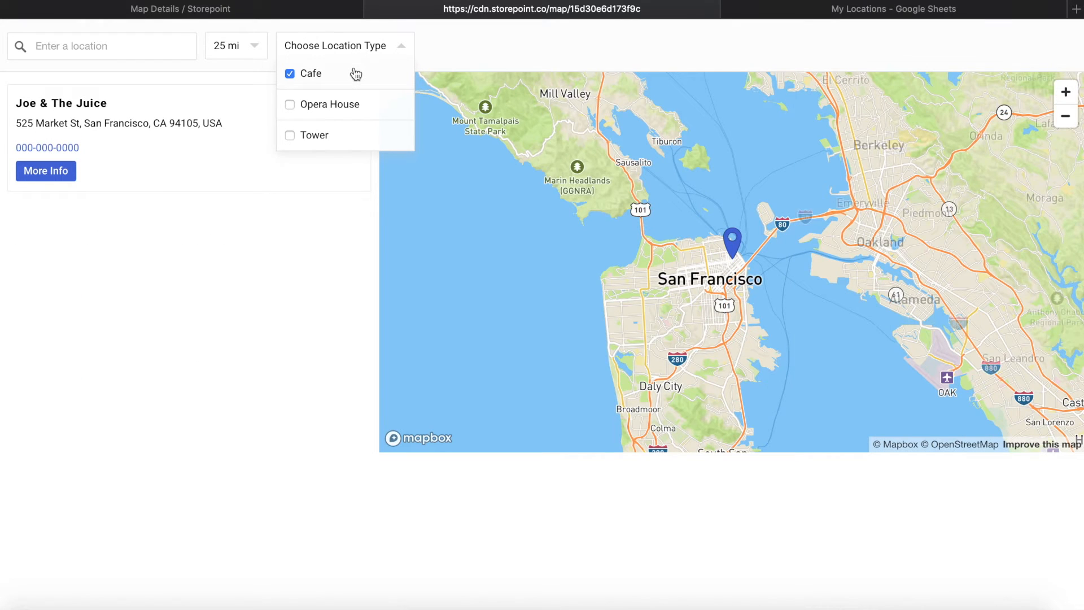
pyautogui.click(289, 73)
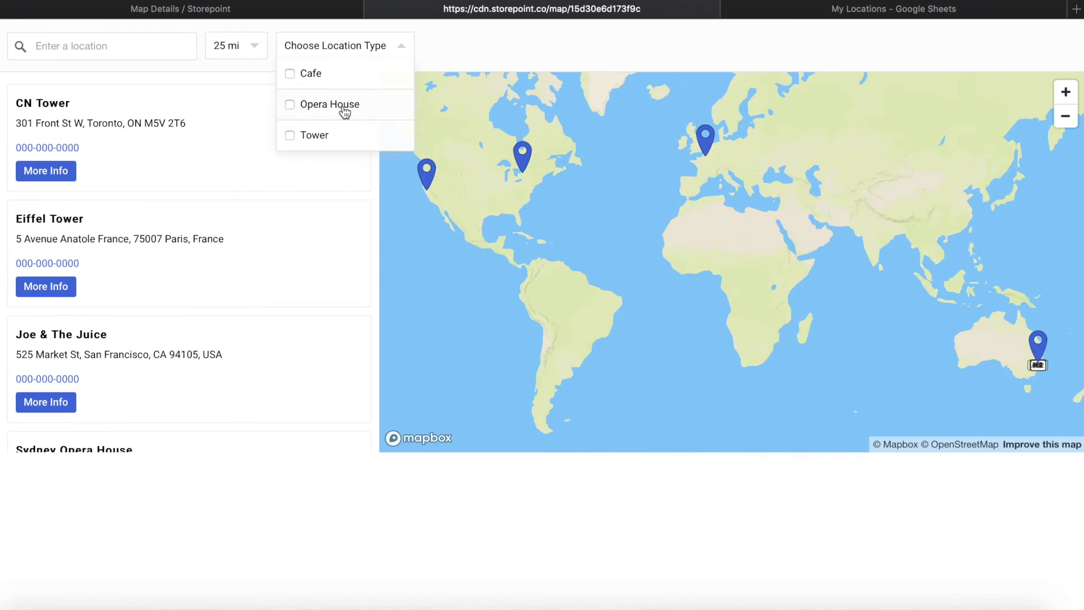
pyautogui.click(290, 135)
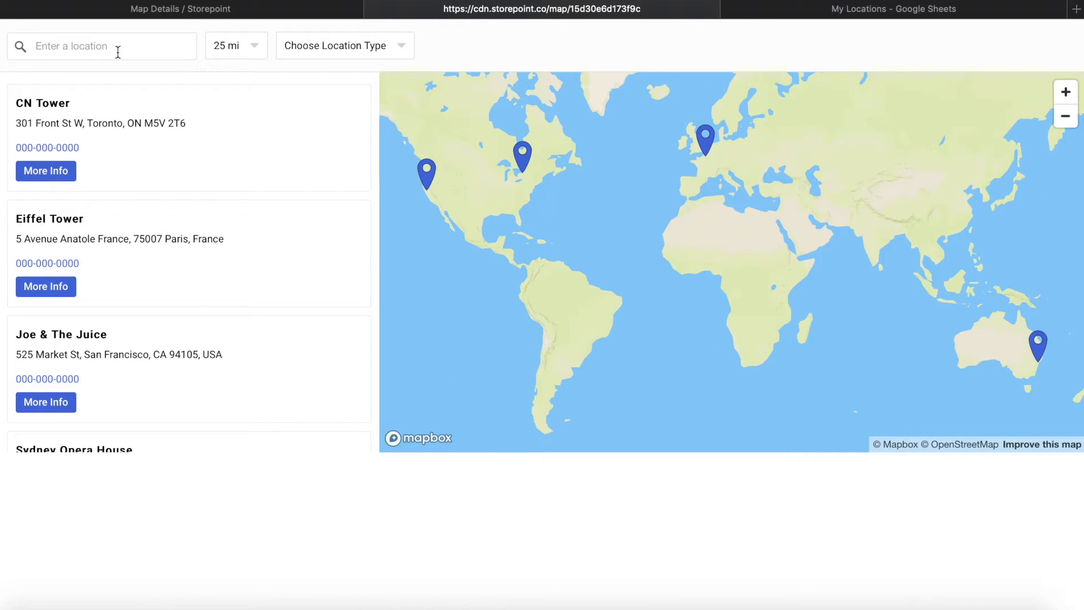
# Search the preview for 'paris' and open the Eiffel Tower marker's details.
pyautogui.write('paris, France')
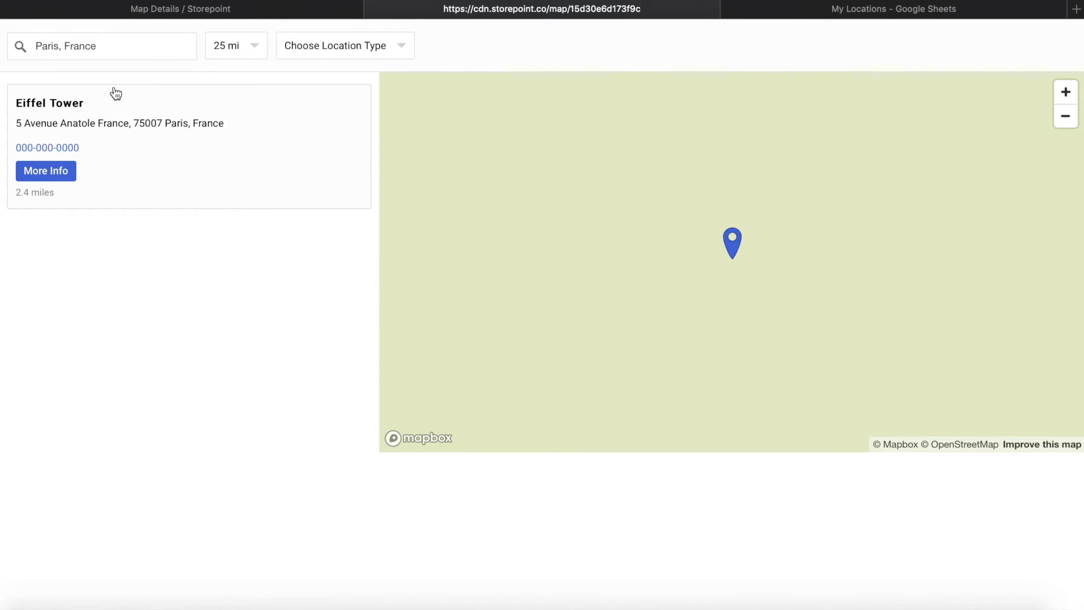
pyautogui.click(733, 251)
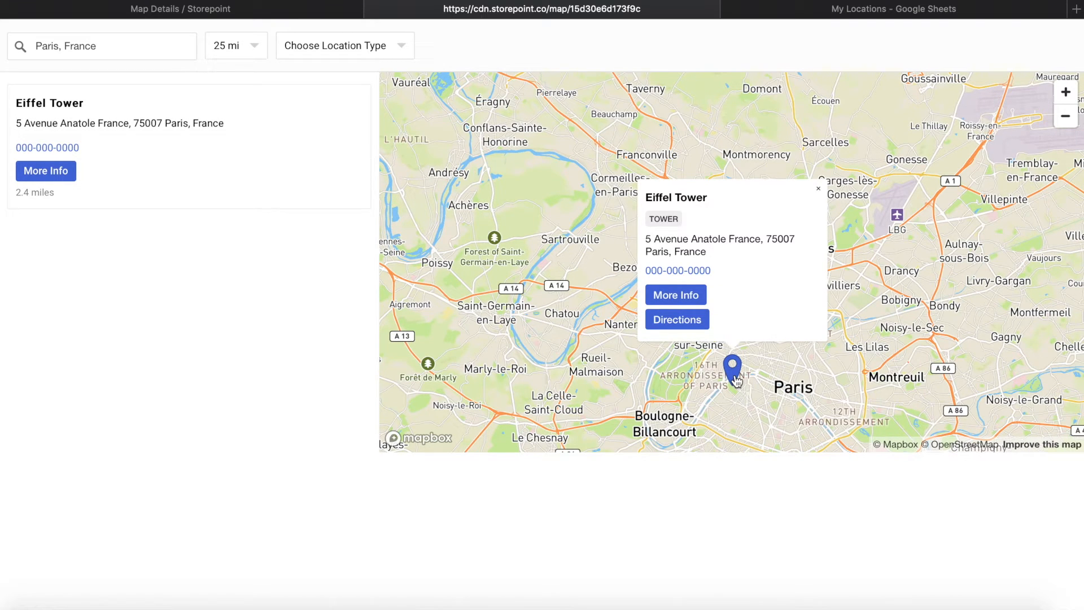
pyautogui.moveTo(753, 309)
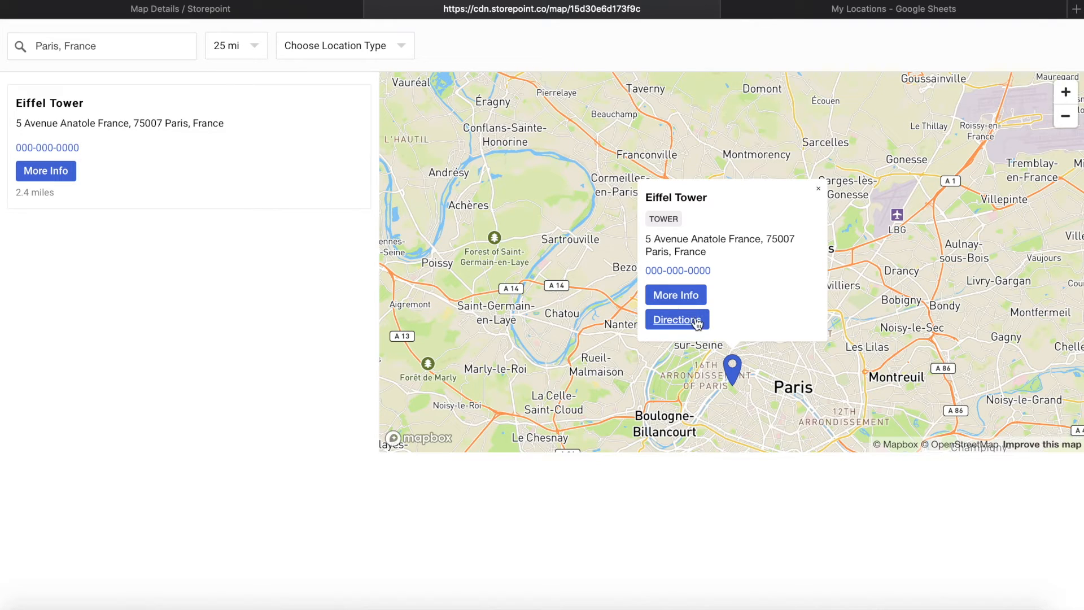
pyautogui.moveTo(688, 328)
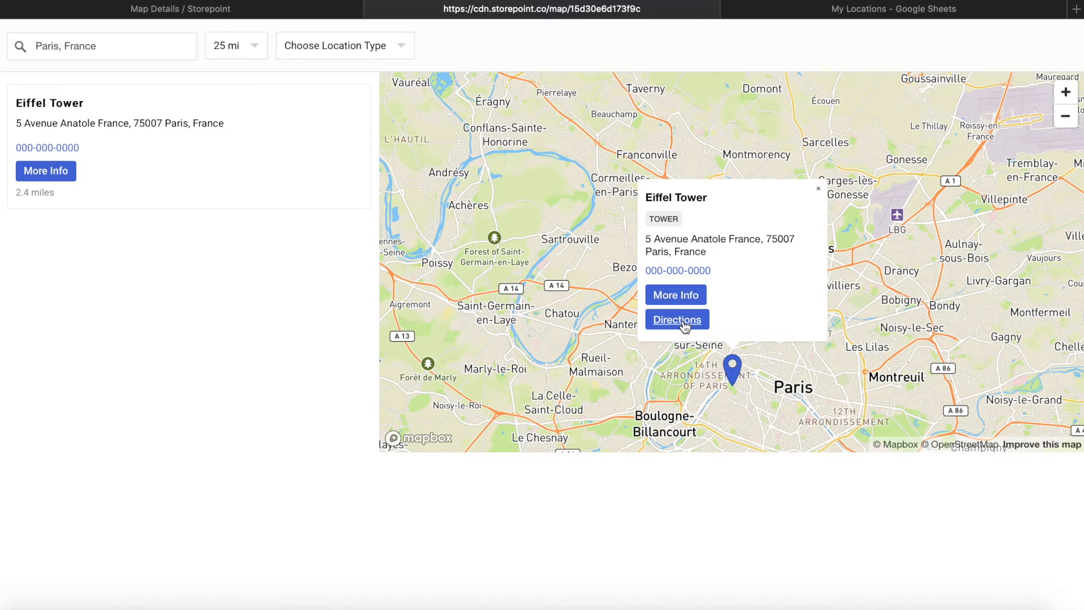
pyautogui.moveTo(670, 216)
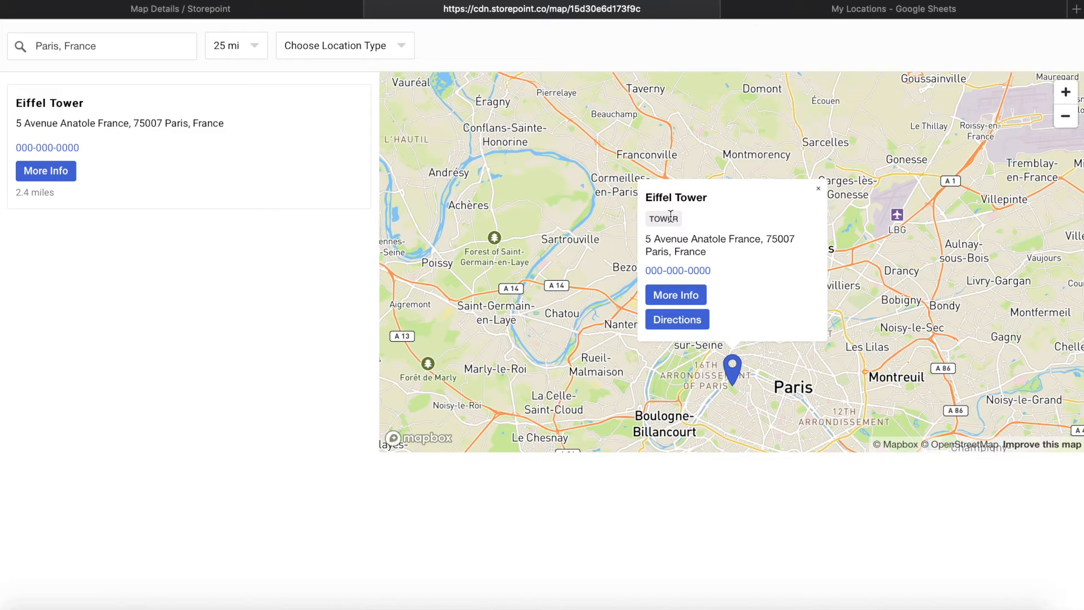
pyautogui.moveTo(729, 239)
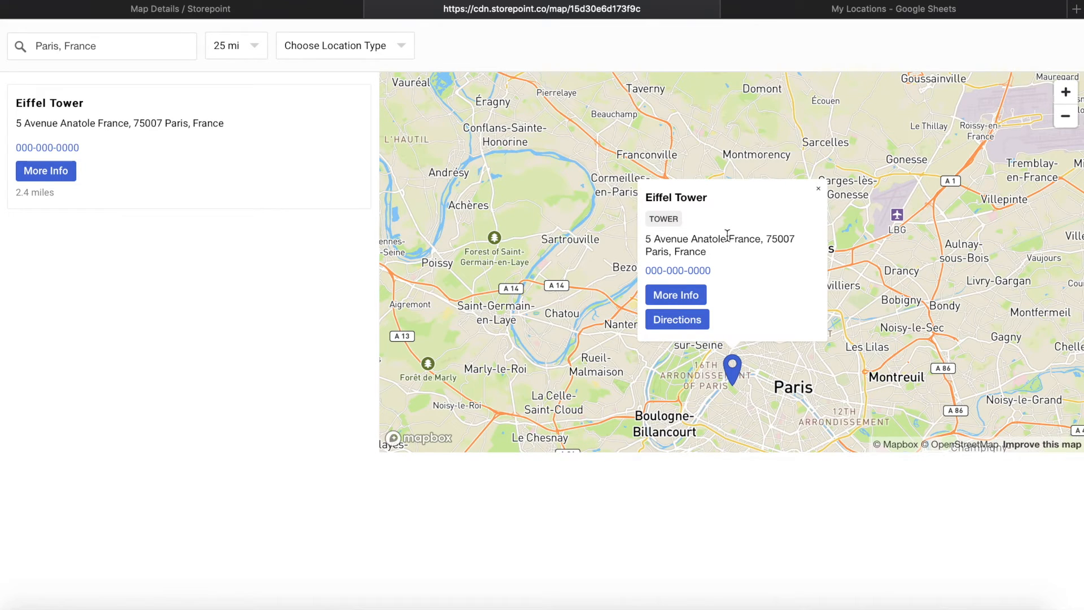
pyautogui.moveTo(213, 153)
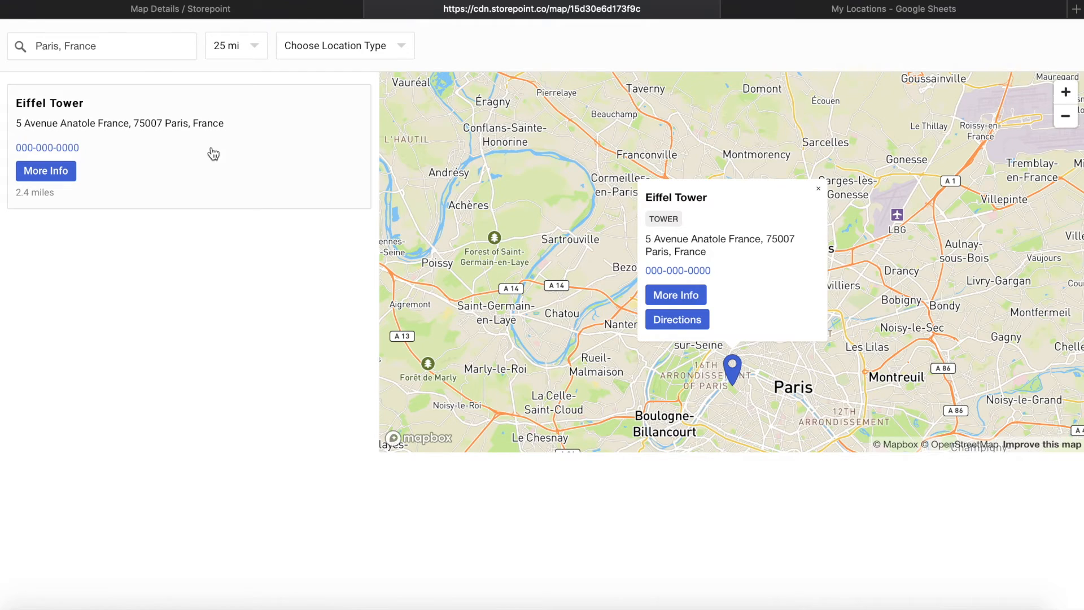
pyautogui.moveTo(94, 136)
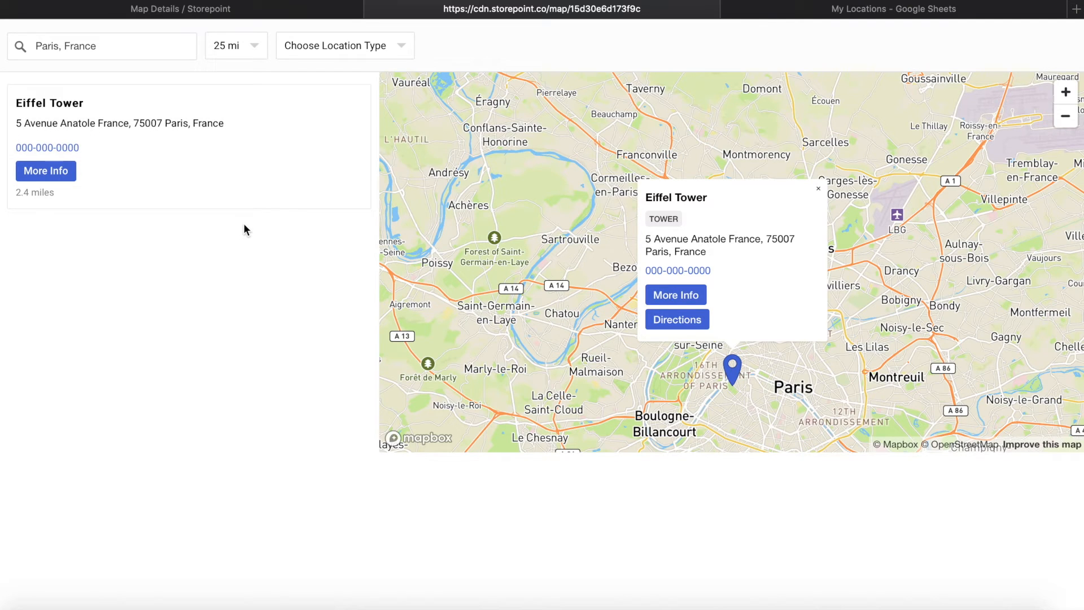
pyautogui.moveTo(816, 217)
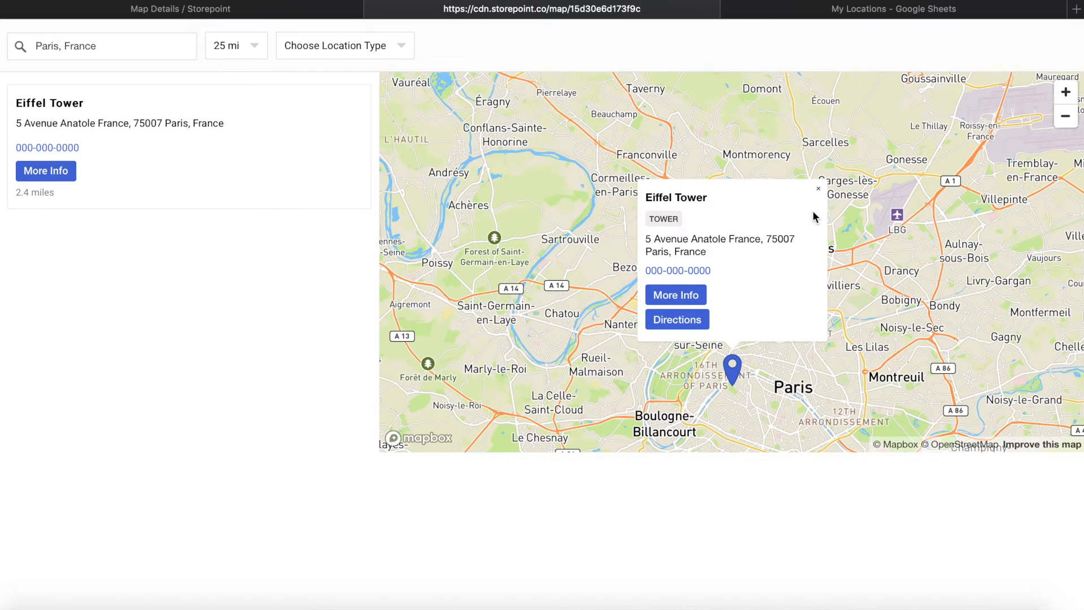
pyautogui.moveTo(785, 245)
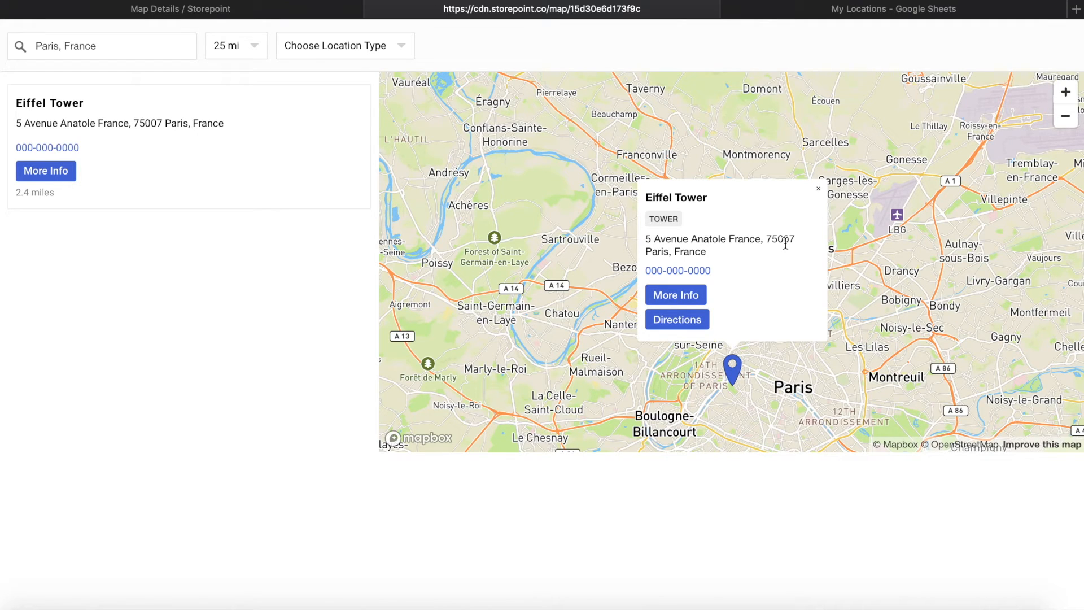